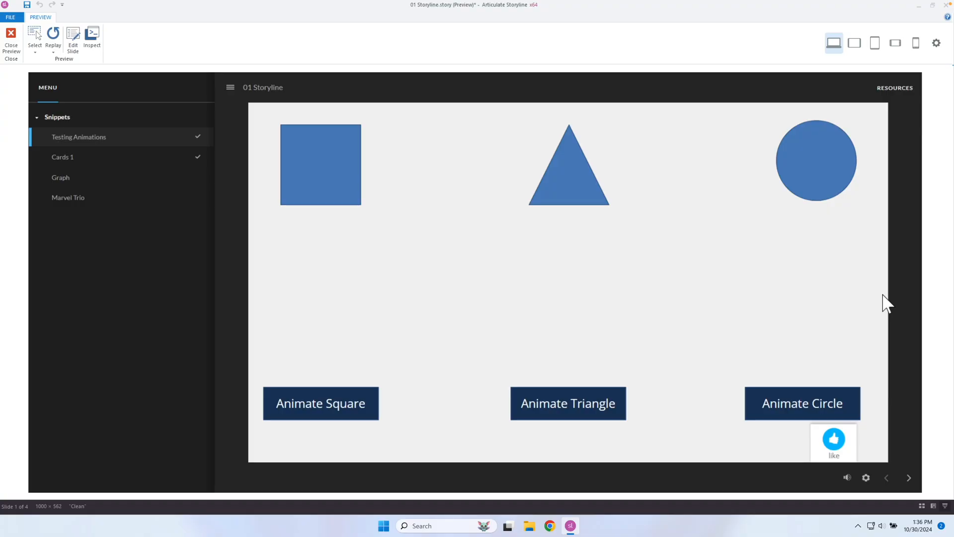
{"action": "mouse_move", "coordinate": [848, 449]}
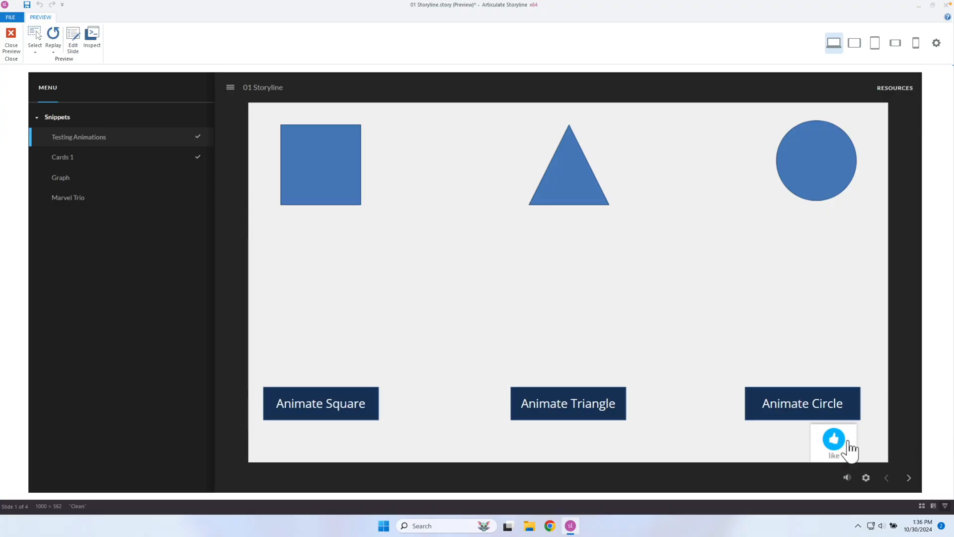
Step: Like the Testing Animations slide, then the Cards 1 slide, seeing 'You liked this page!' on each
{"action": "left_click", "coordinate": [834, 439]}
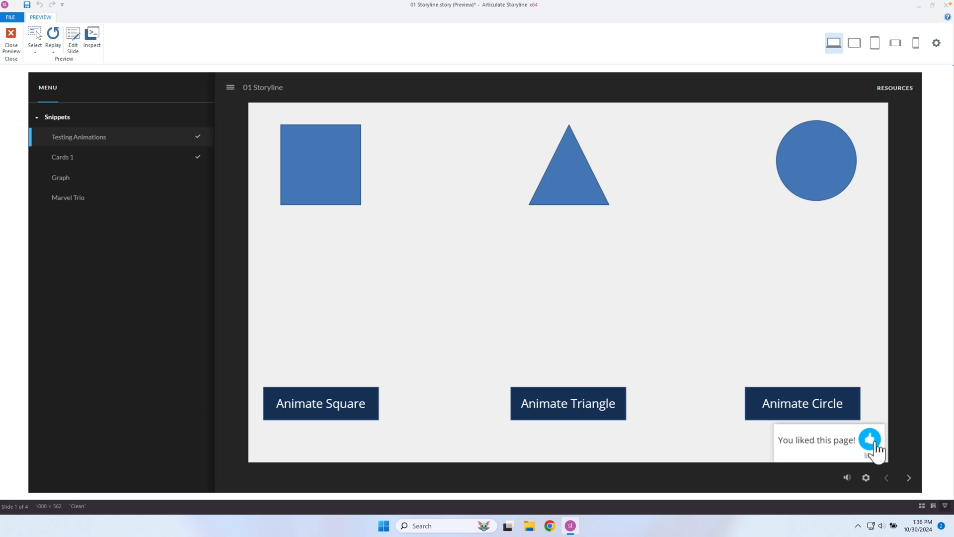
{"action": "left_click", "coordinate": [908, 478]}
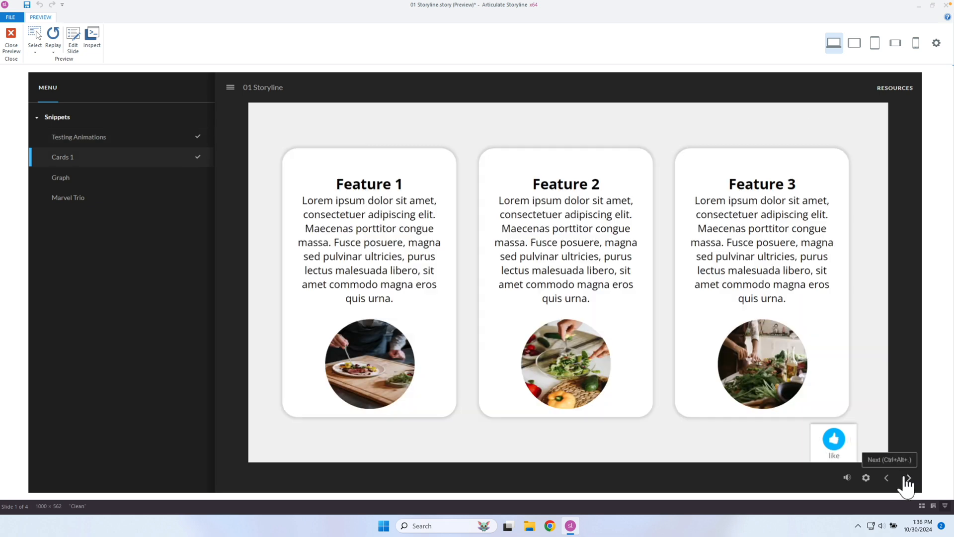
{"action": "left_click", "coordinate": [834, 438]}
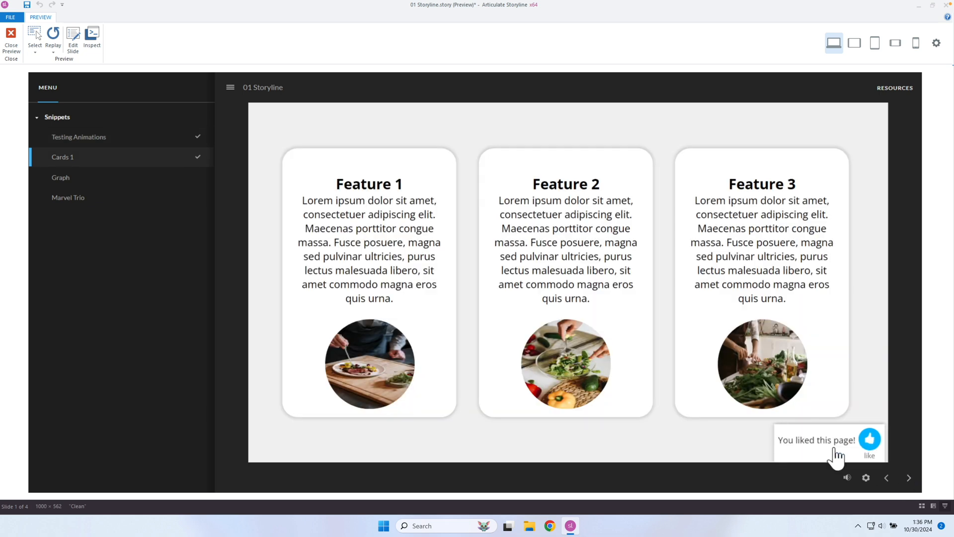
{"action": "left_click", "coordinate": [869, 440]}
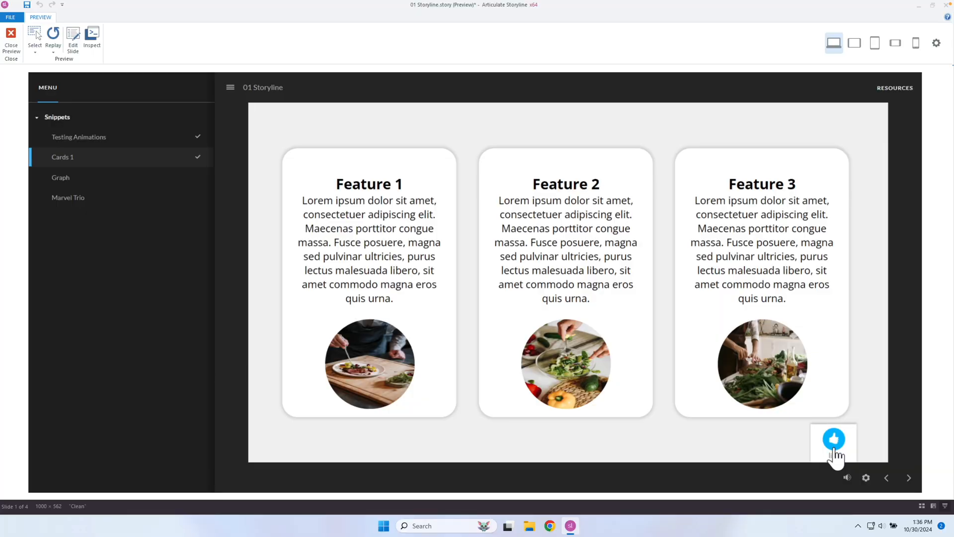
Step: Leave the preview and select the like button on the slide master's Clean base layer
{"action": "left_click", "coordinate": [10, 37]}
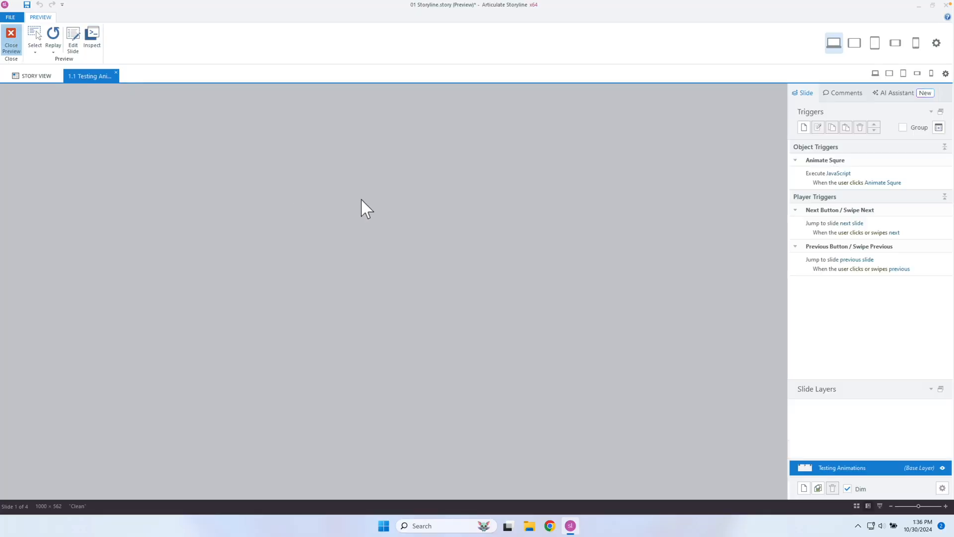
{"action": "left_click", "coordinate": [11, 37]}
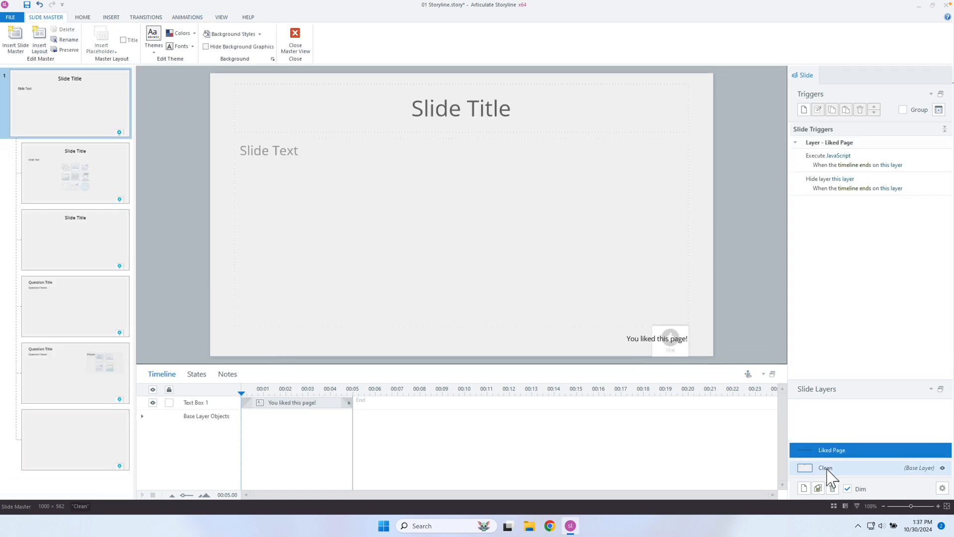
{"action": "left_click", "coordinate": [826, 467]}
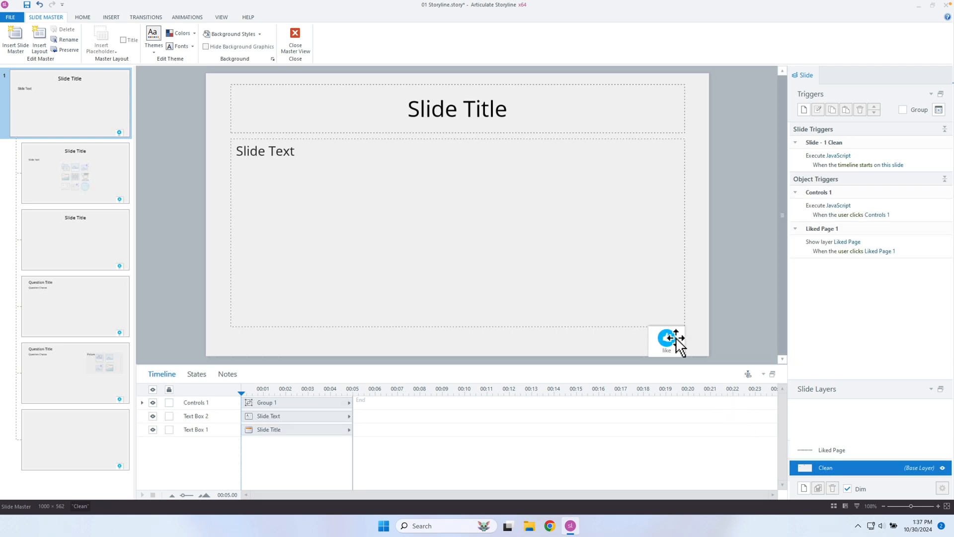
{"action": "left_click", "coordinate": [666, 339]}
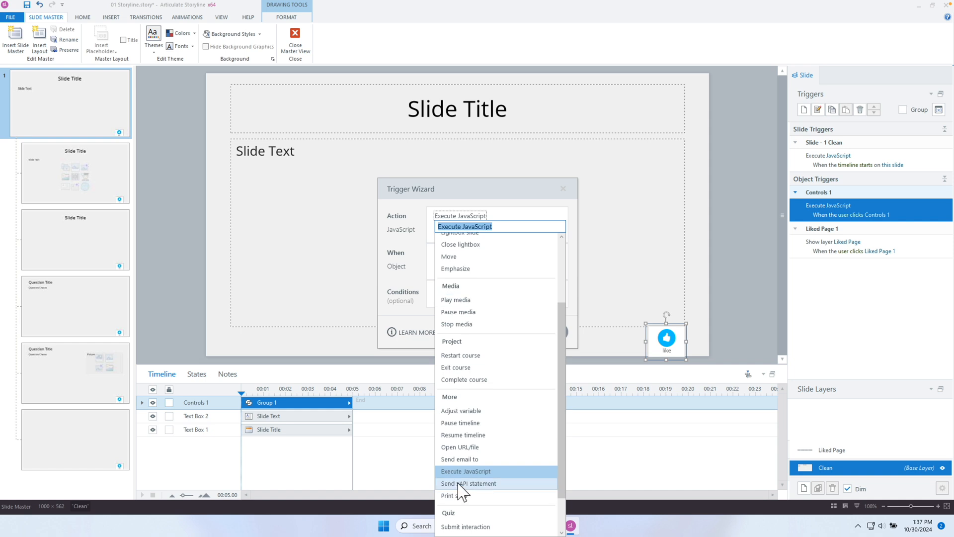
Step: Set the trigger to send an xAPI statement with verb Experienced and object 1.1 Testing Animations
{"action": "left_click", "coordinate": [468, 483]}
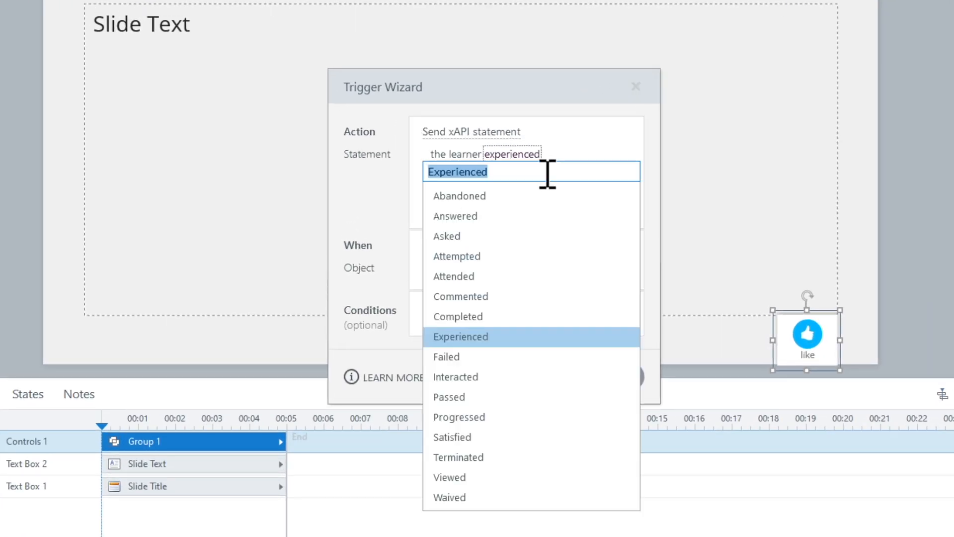
{"action": "mouse_move", "coordinate": [456, 257]}
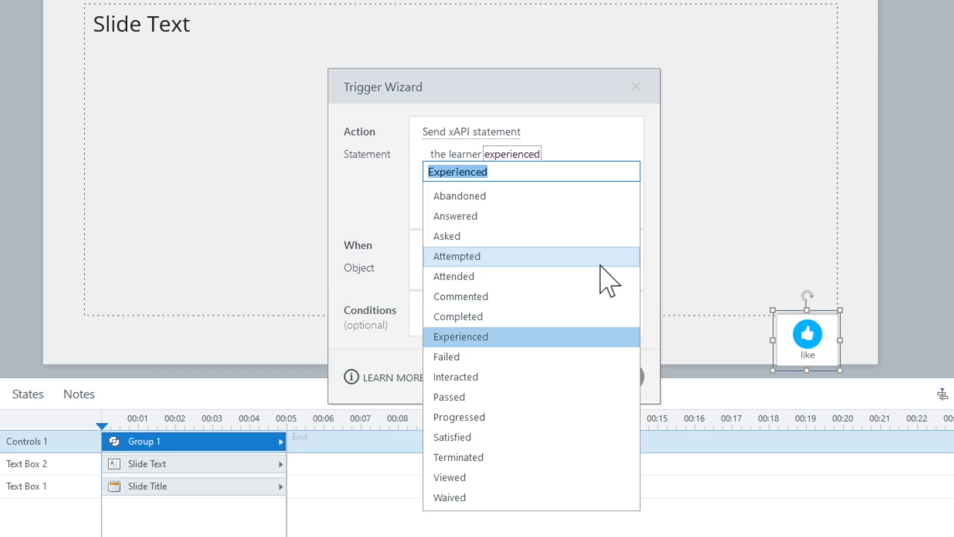
{"action": "mouse_move", "coordinate": [390, 195]}
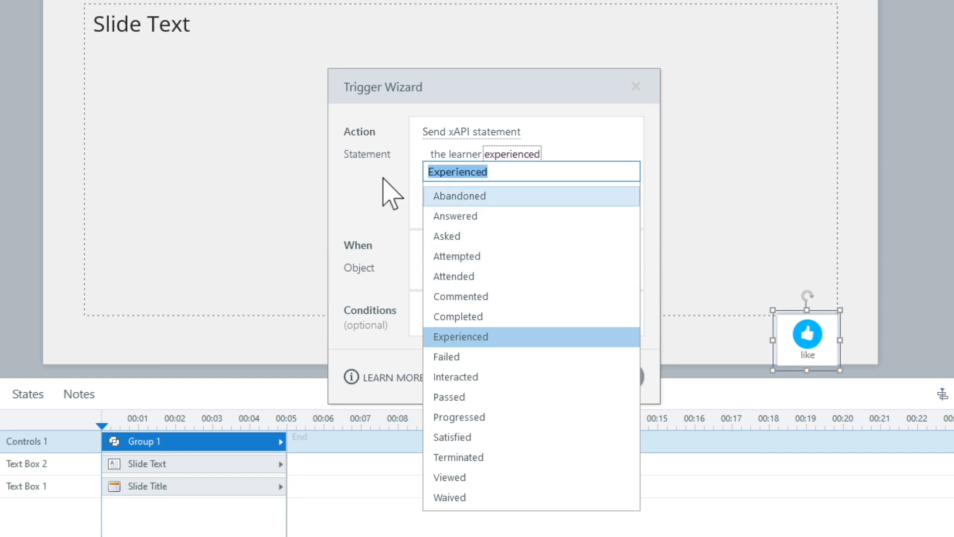
{"action": "left_click", "coordinate": [461, 337]}
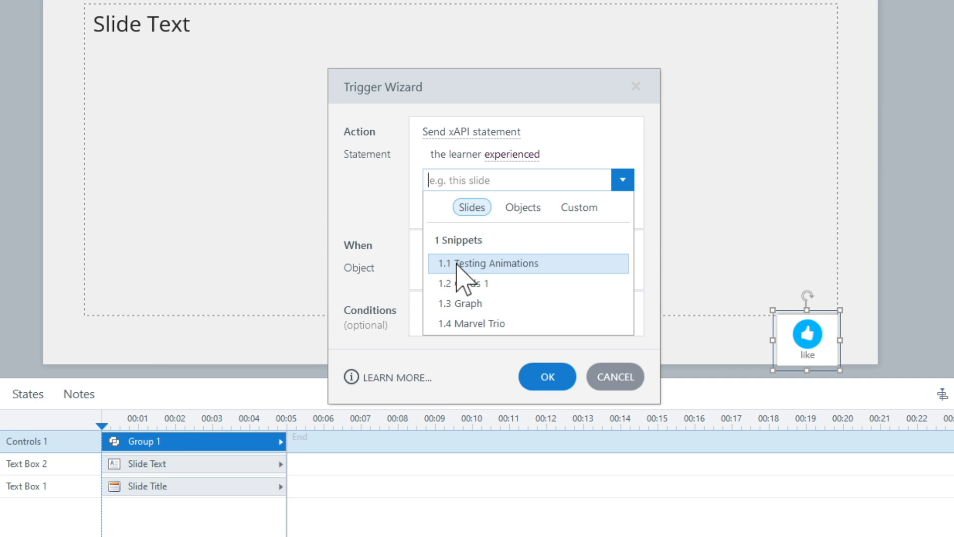
{"action": "mouse_move", "coordinate": [481, 277]}
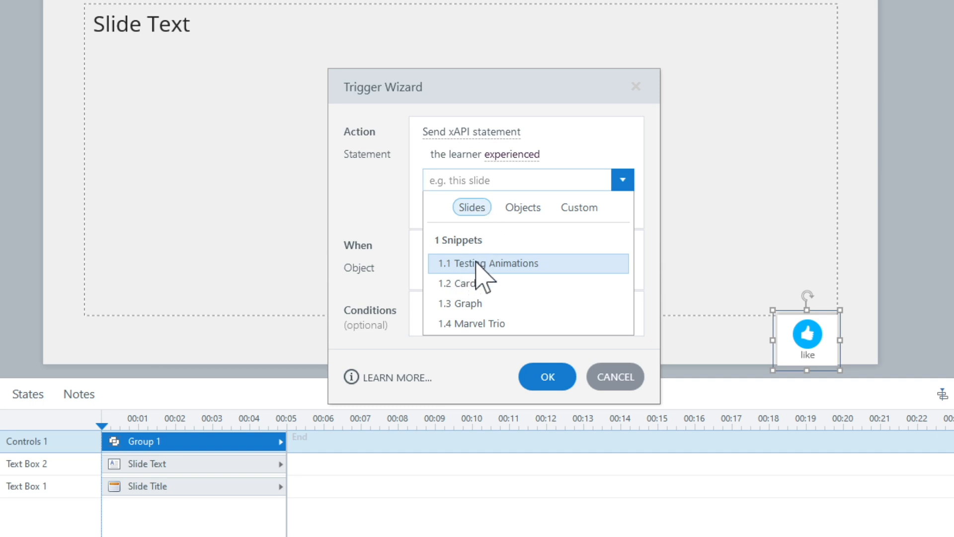
{"action": "left_click", "coordinate": [487, 263]}
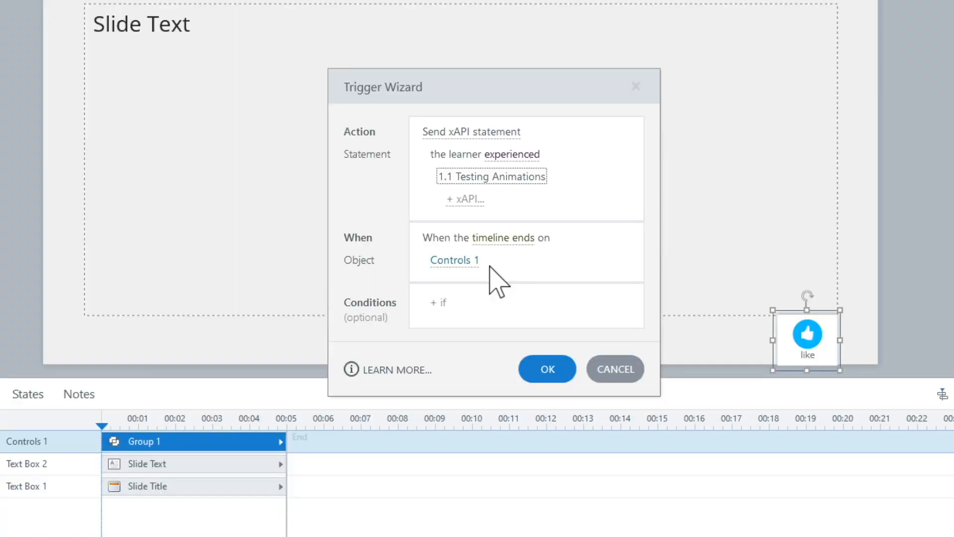
Step: Make the trigger fire when the user clicks the like button, and confirm it
{"action": "left_click", "coordinate": [503, 238]}
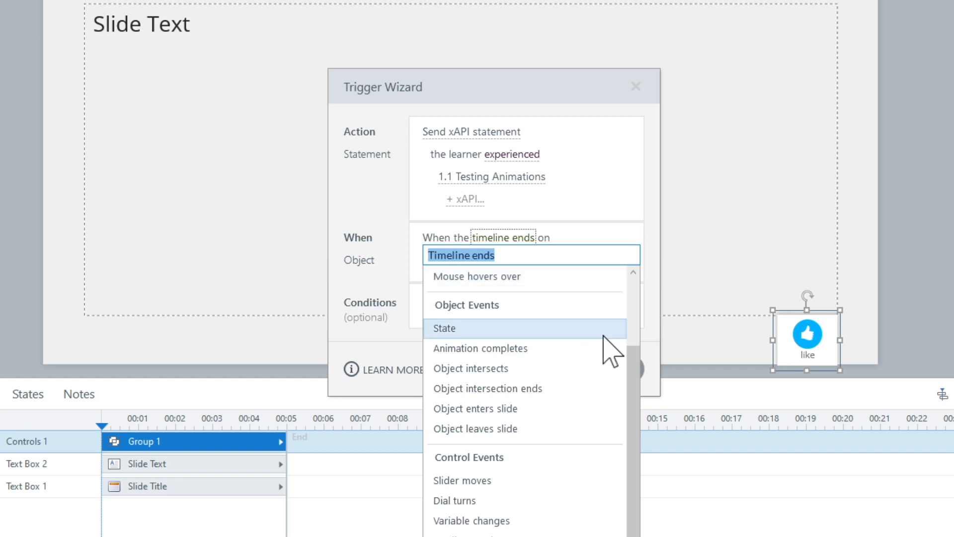
{"action": "left_click", "coordinate": [470, 368]}
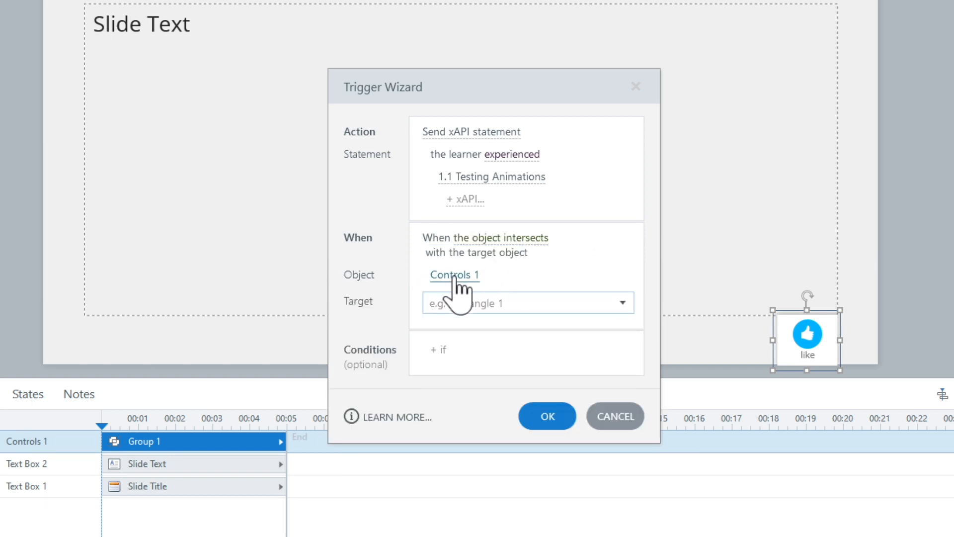
{"action": "left_click", "coordinate": [485, 237]}
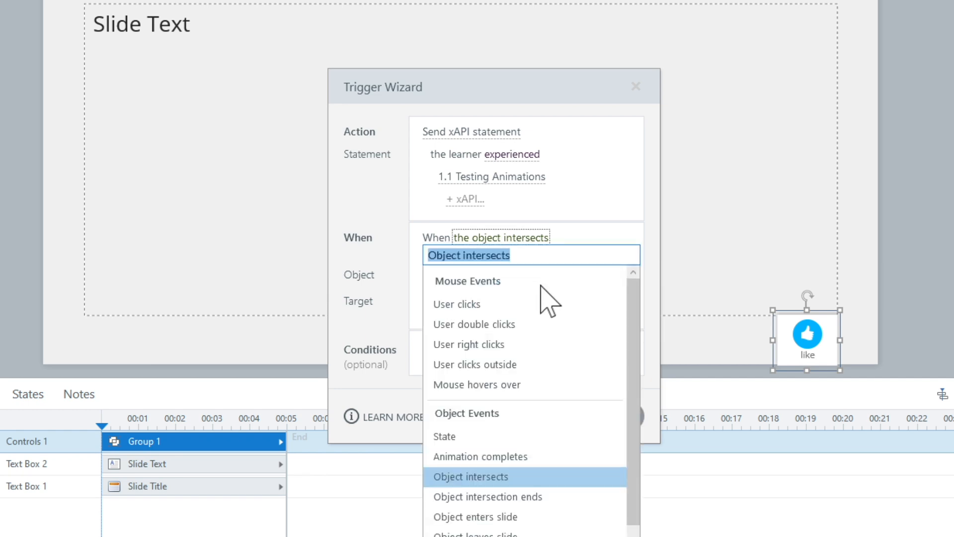
{"action": "left_click", "coordinate": [457, 305]}
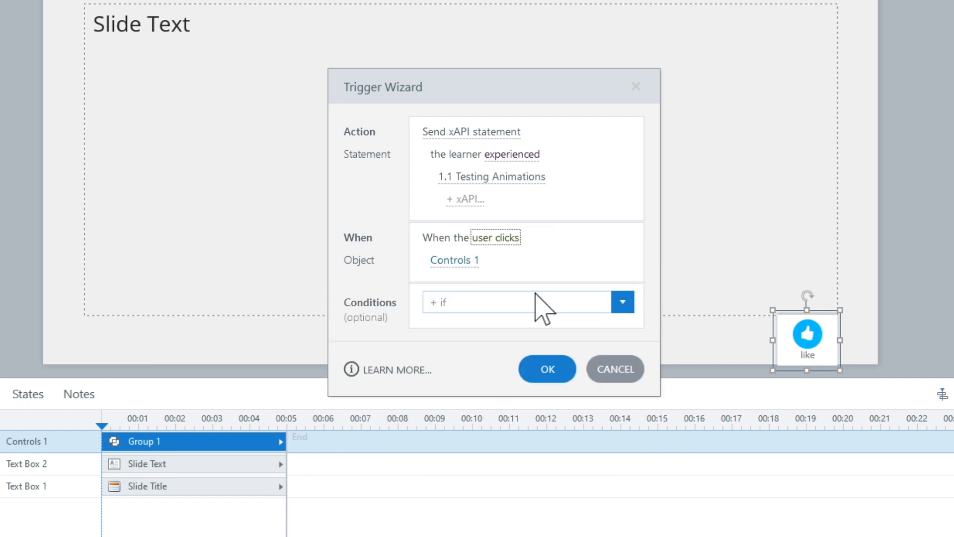
{"action": "left_click", "coordinate": [545, 368]}
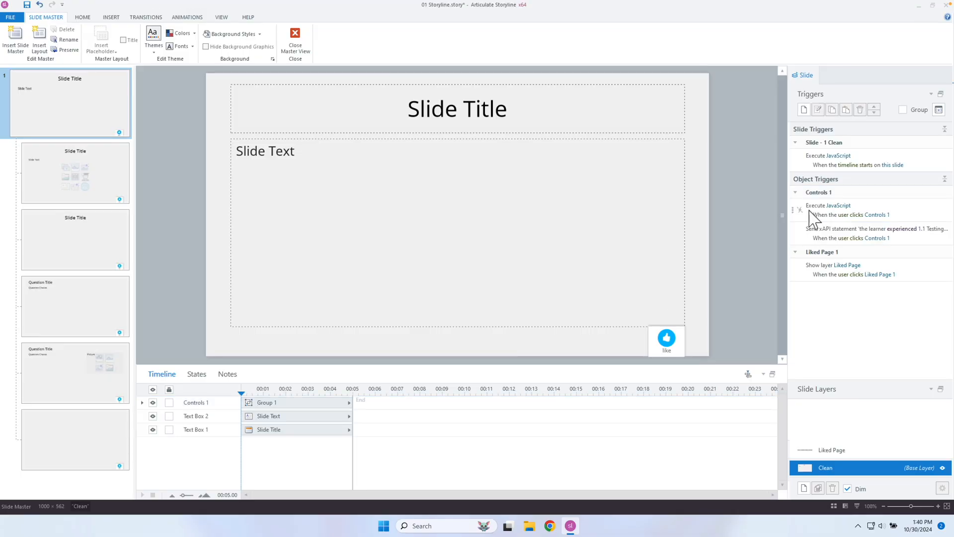
{"action": "mouse_move", "coordinate": [914, 247]}
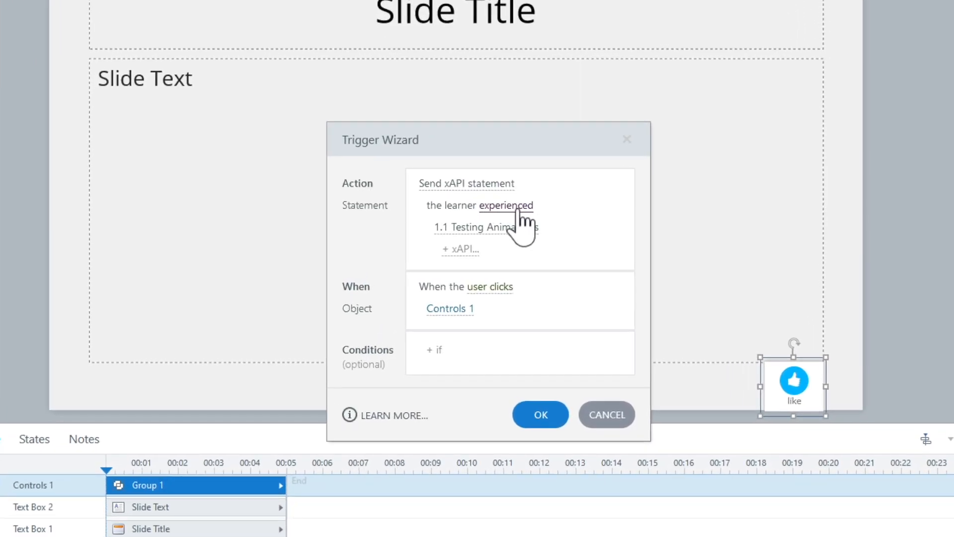
{"action": "left_click", "coordinate": [460, 251]}
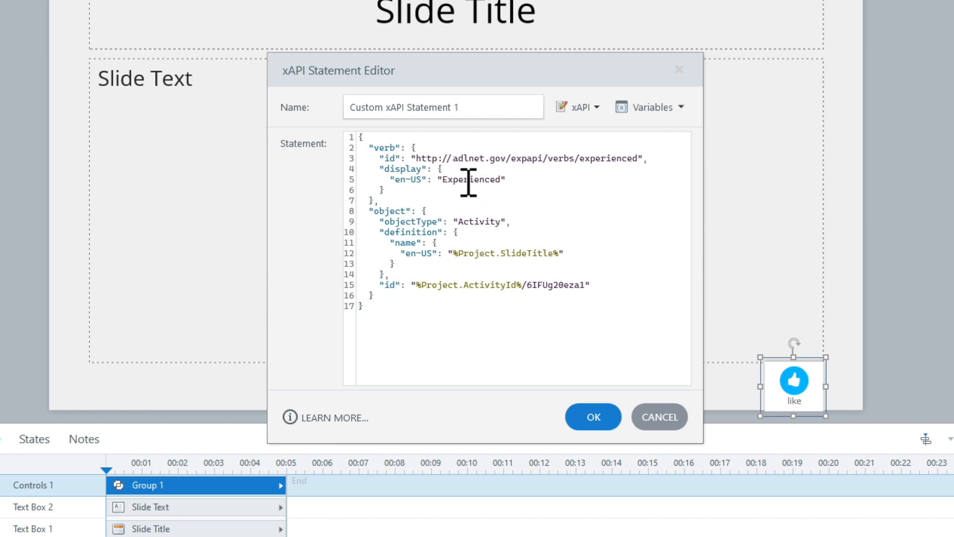
{"action": "left_click", "coordinate": [592, 417]}
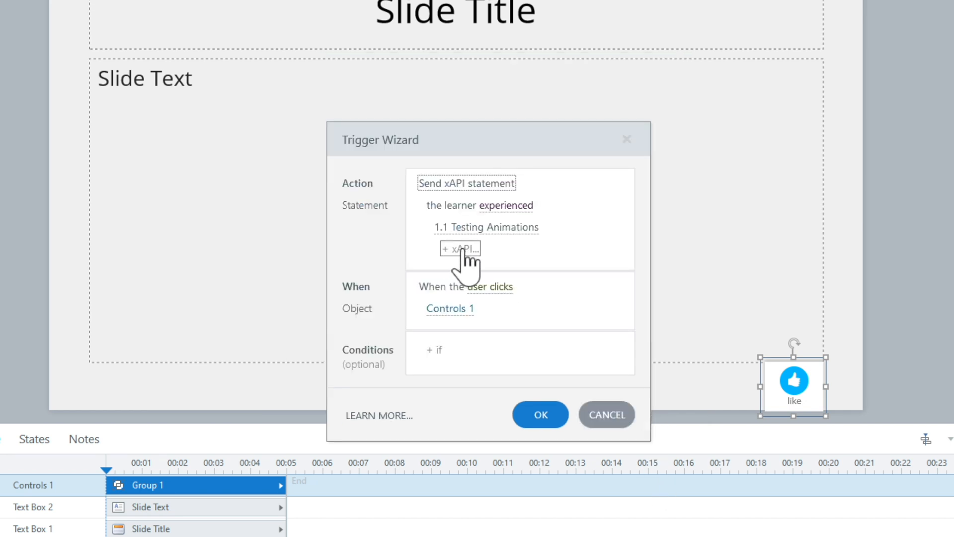
{"action": "left_click", "coordinate": [459, 249]}
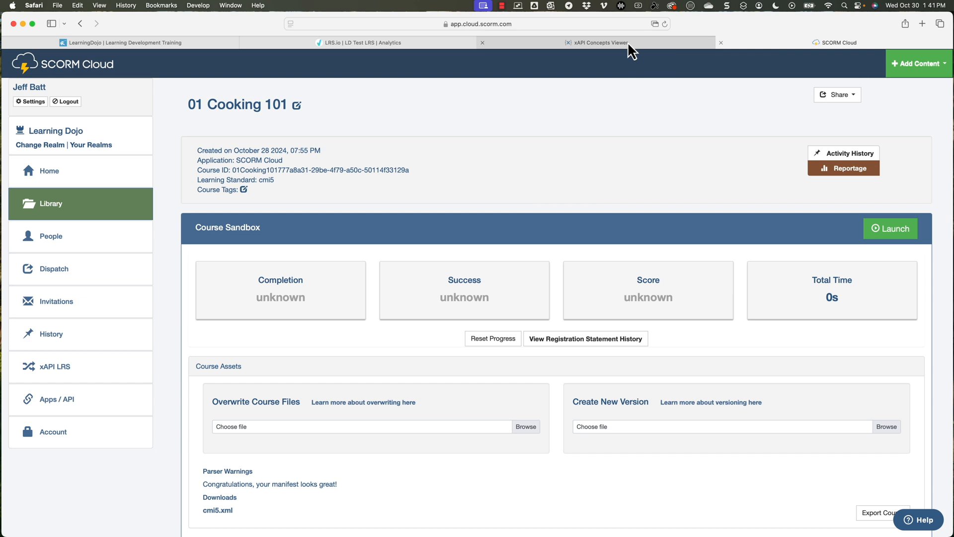
Step: Filter the xAPI concepts to verbs whose display name contains 'liked'
{"action": "left_click", "coordinate": [599, 42]}
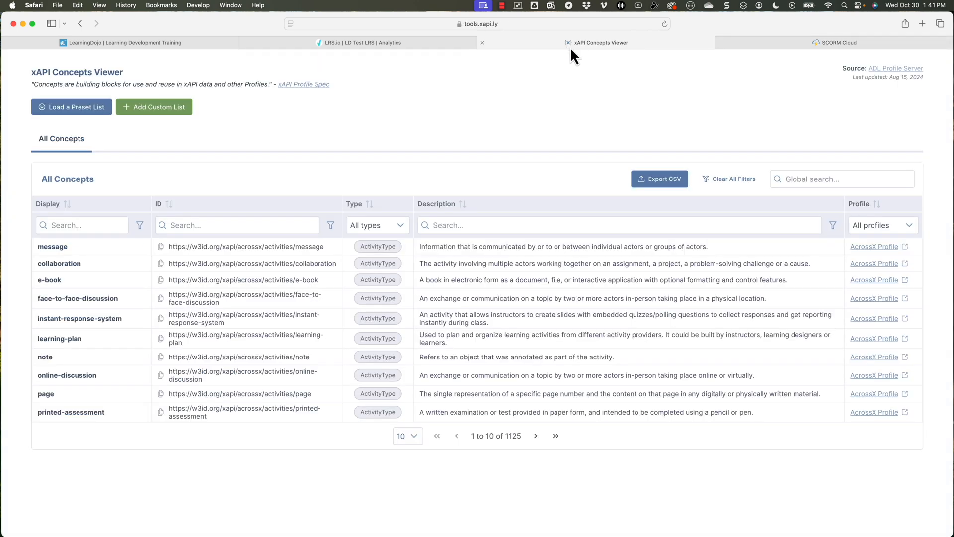
{"action": "mouse_move", "coordinate": [572, 49]}
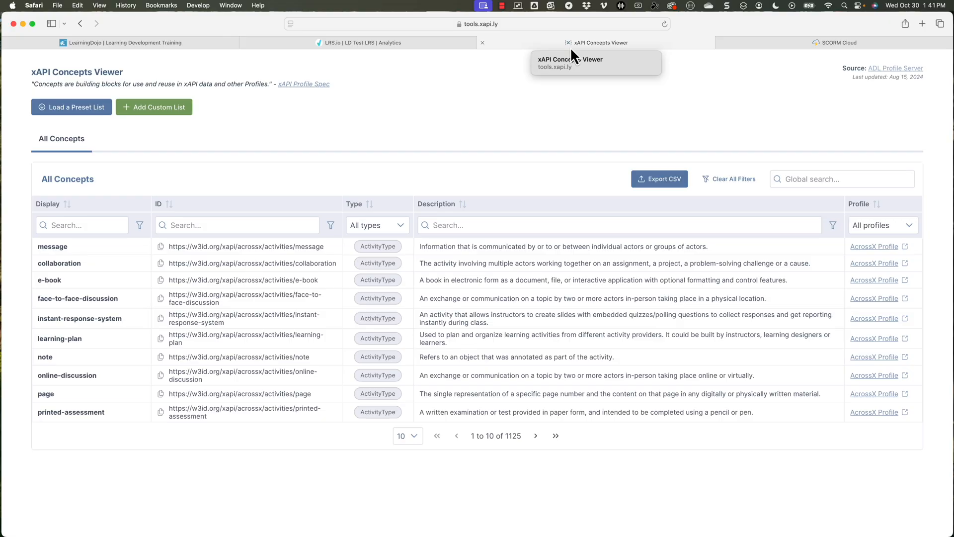
{"action": "left_click", "coordinate": [376, 225]}
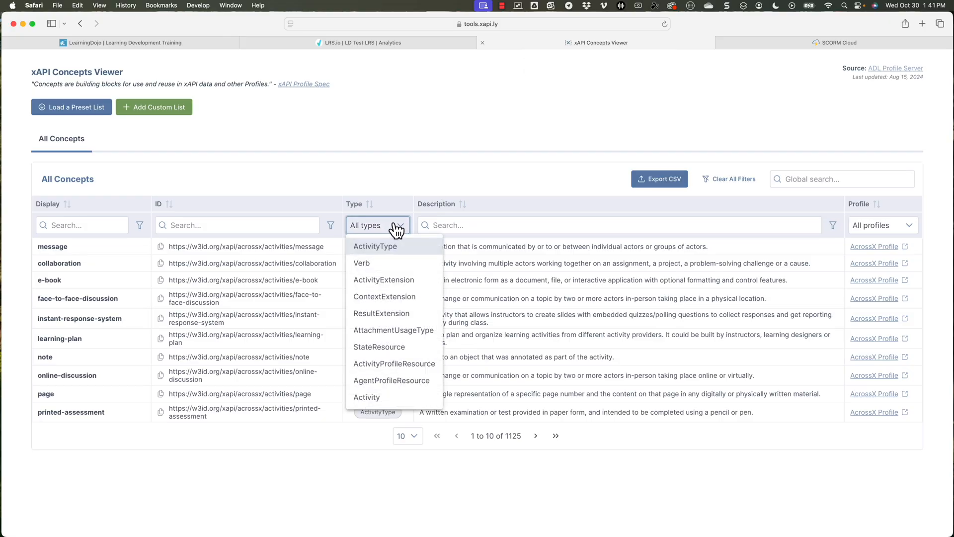
{"action": "left_click", "coordinate": [362, 262]}
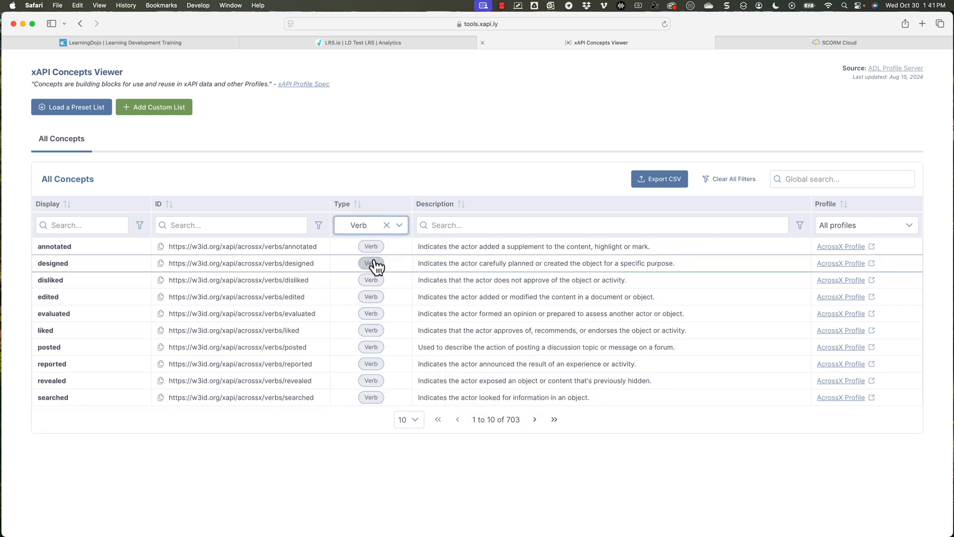
{"action": "left_click", "coordinate": [81, 225]}
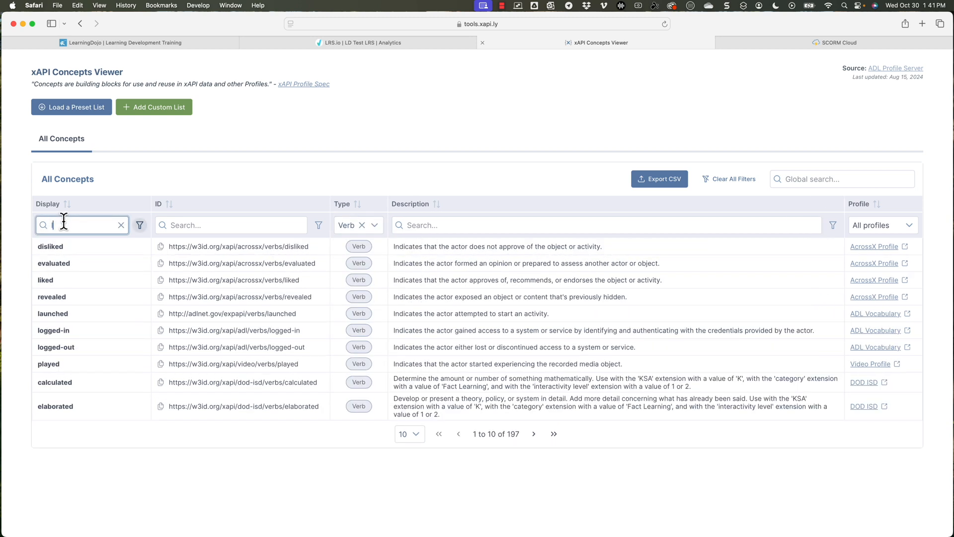
{"action": "type", "text": "liked"}
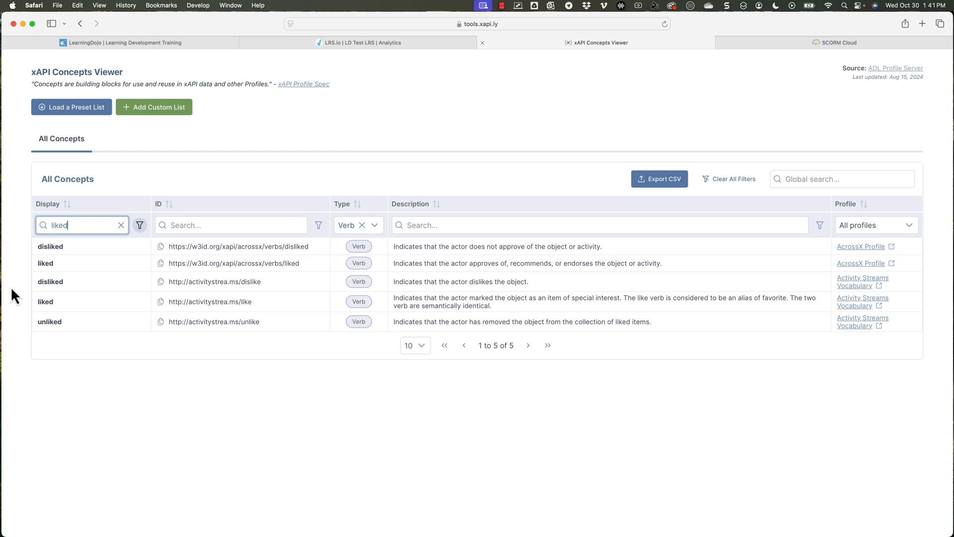
{"action": "mouse_move", "coordinate": [84, 289]}
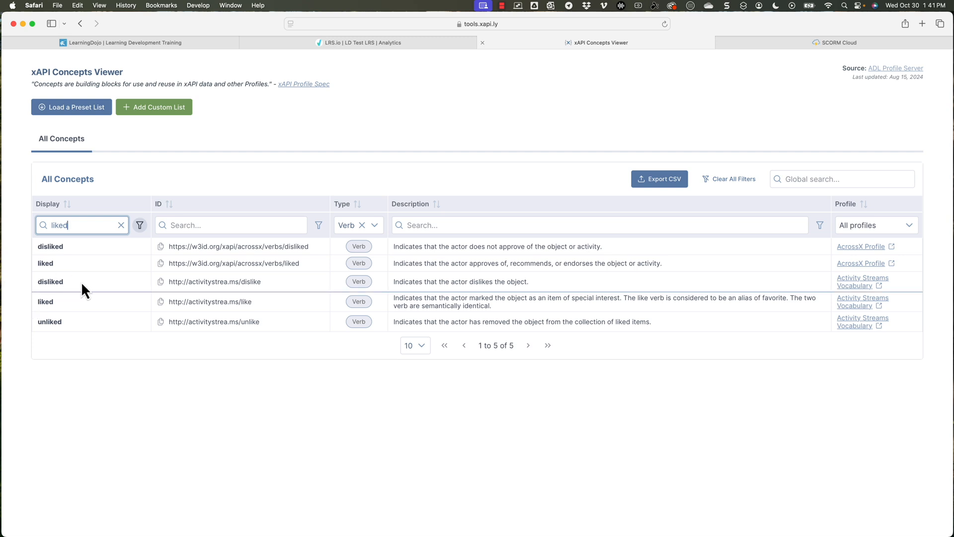
{"action": "mouse_move", "coordinate": [276, 318]}
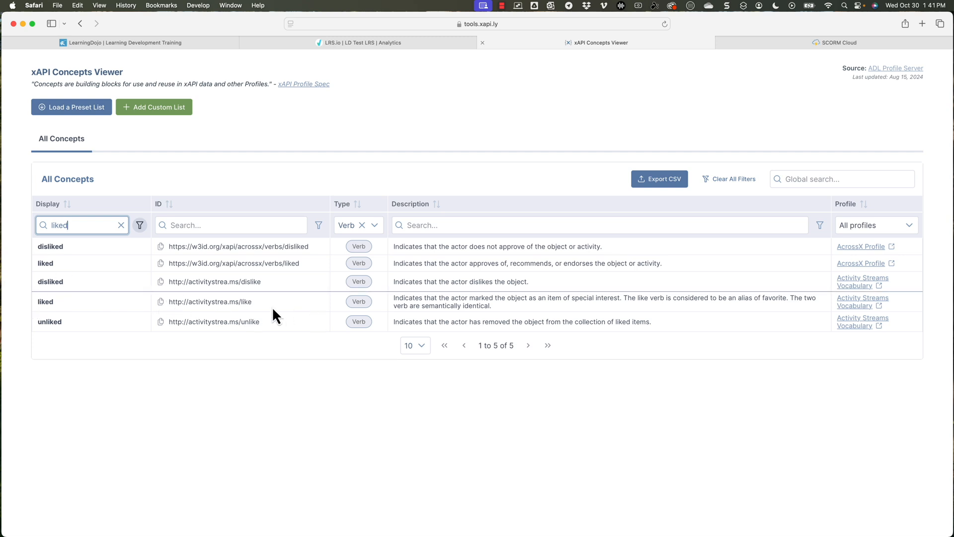
{"action": "mouse_move", "coordinate": [66, 307]}
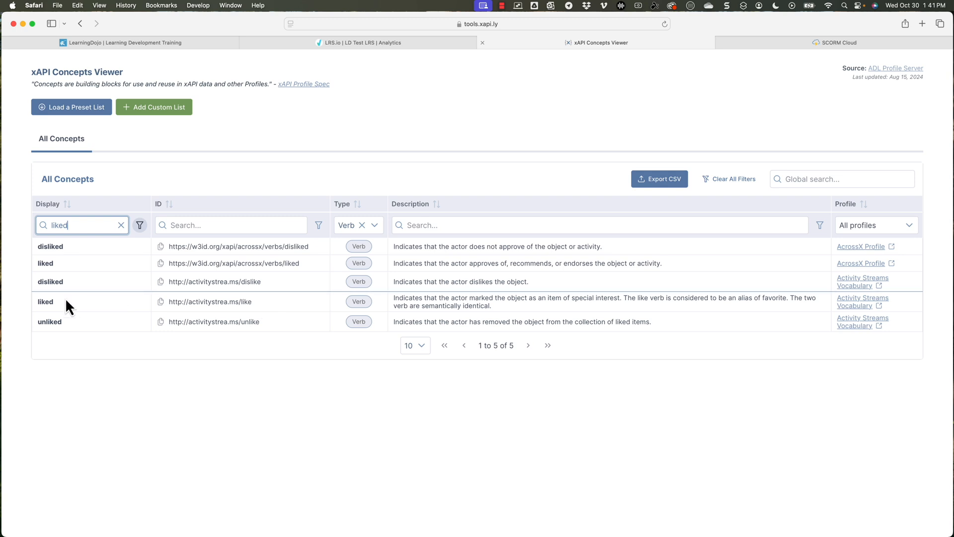
{"action": "mouse_move", "coordinate": [165, 307]}
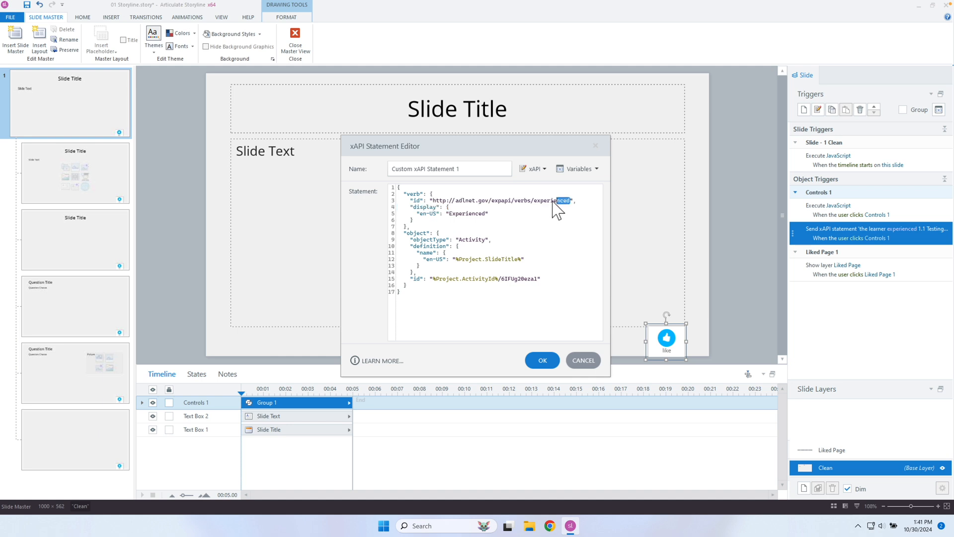
Step: Replace the statement's verb id with the acrossx liked verb and save the trigger
{"action": "double_click", "coordinate": [493, 199]}
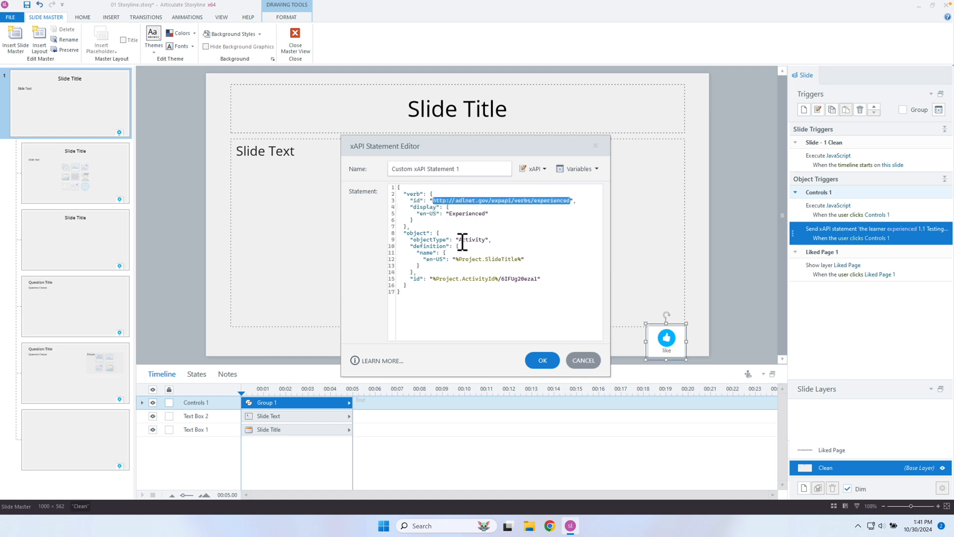
{"action": "type", "text": "http://activitystrea.ms/like"}
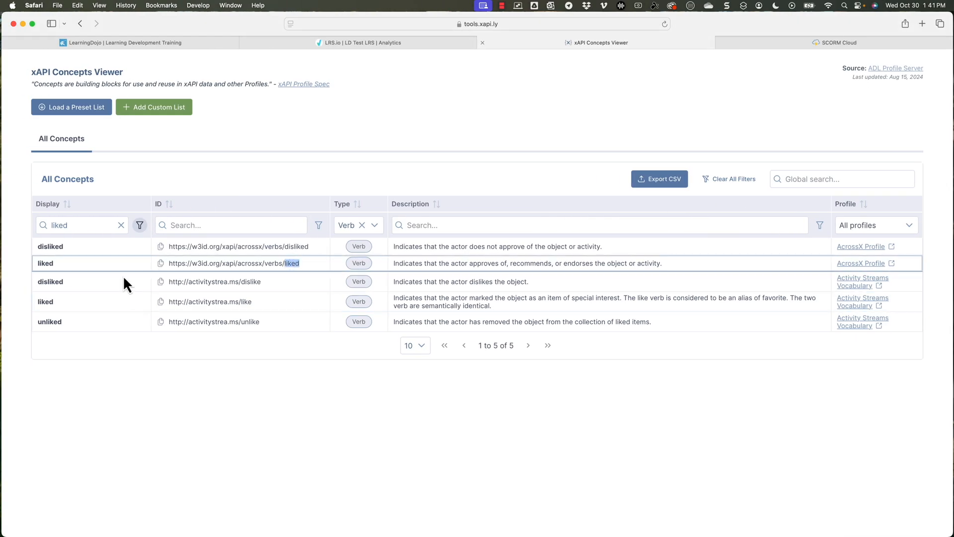
{"action": "left_click", "coordinate": [161, 262]}
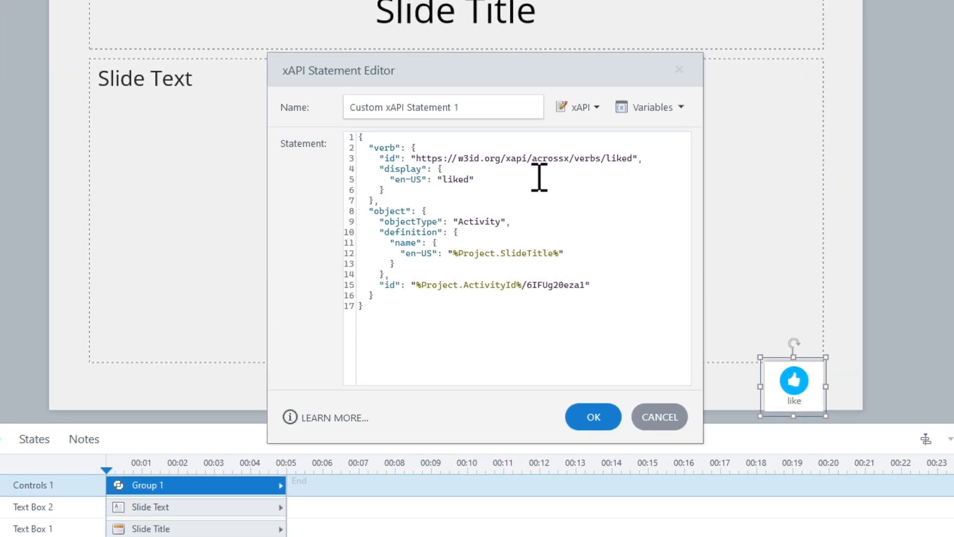
{"action": "left_click", "coordinate": [592, 417]}
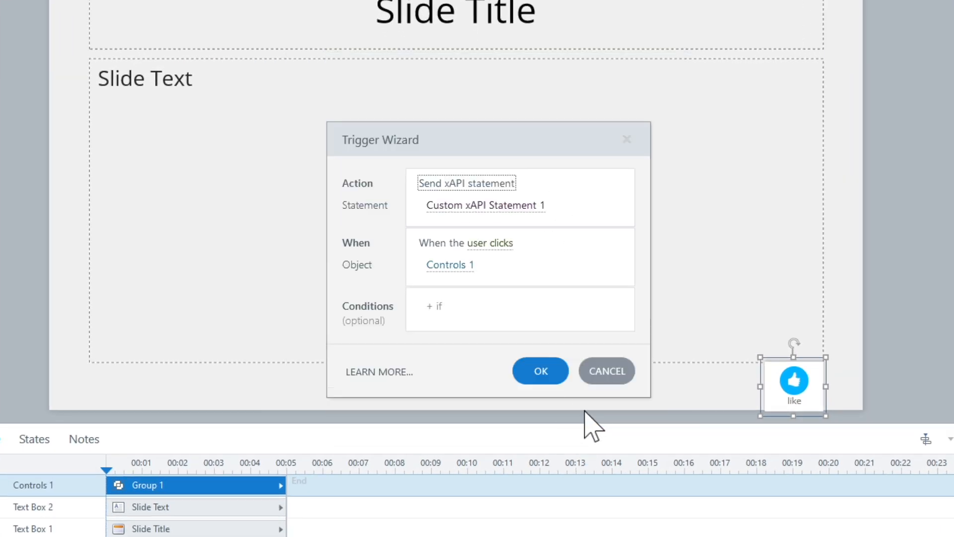
{"action": "left_click", "coordinate": [539, 371]}
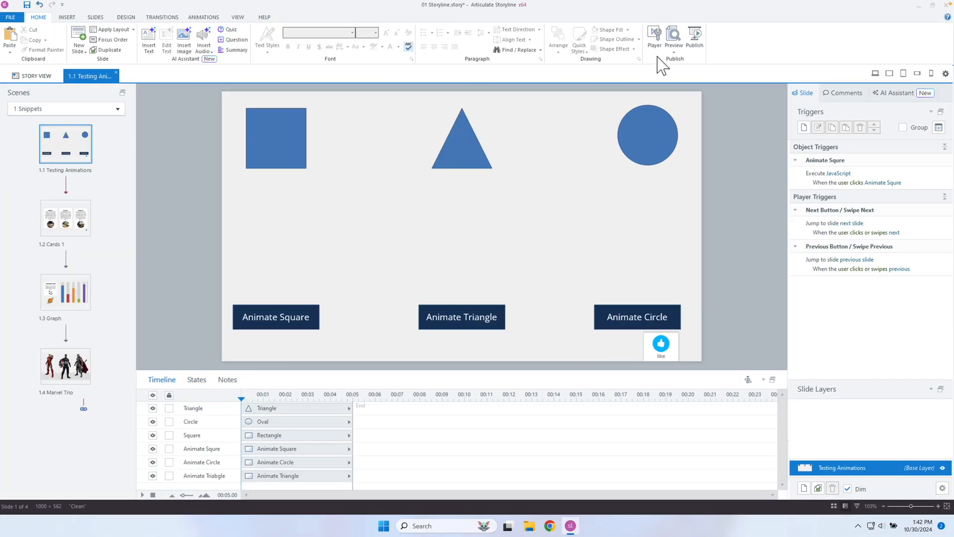
Step: Publish the course for LMS/LRS output
{"action": "left_click", "coordinate": [694, 37]}
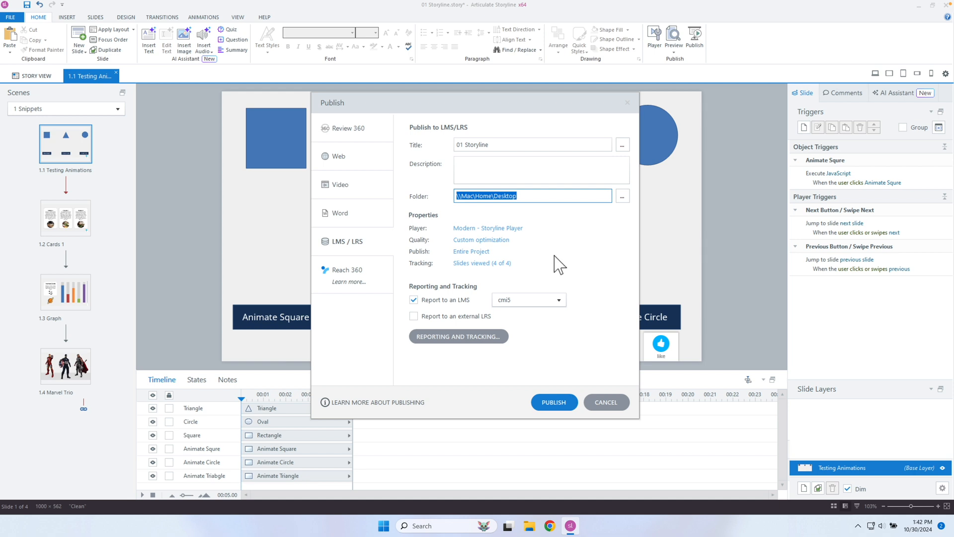
{"action": "left_click", "coordinate": [557, 299]}
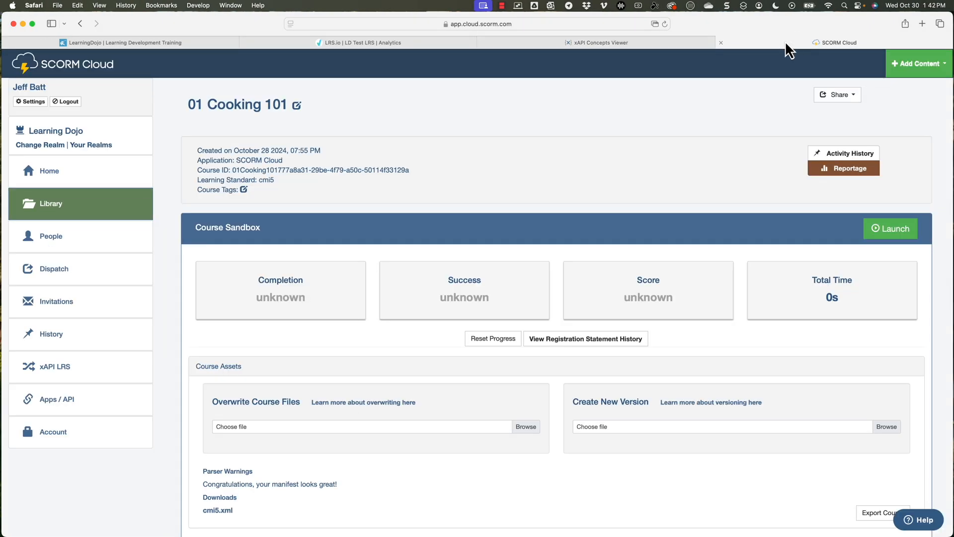
{"action": "mouse_move", "coordinate": [355, 170]}
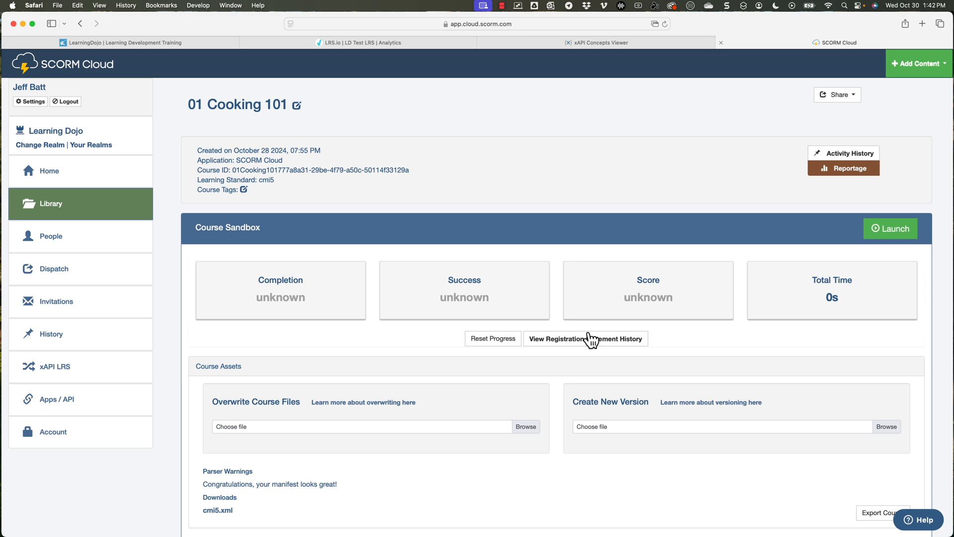
{"action": "mouse_move", "coordinate": [601, 370]}
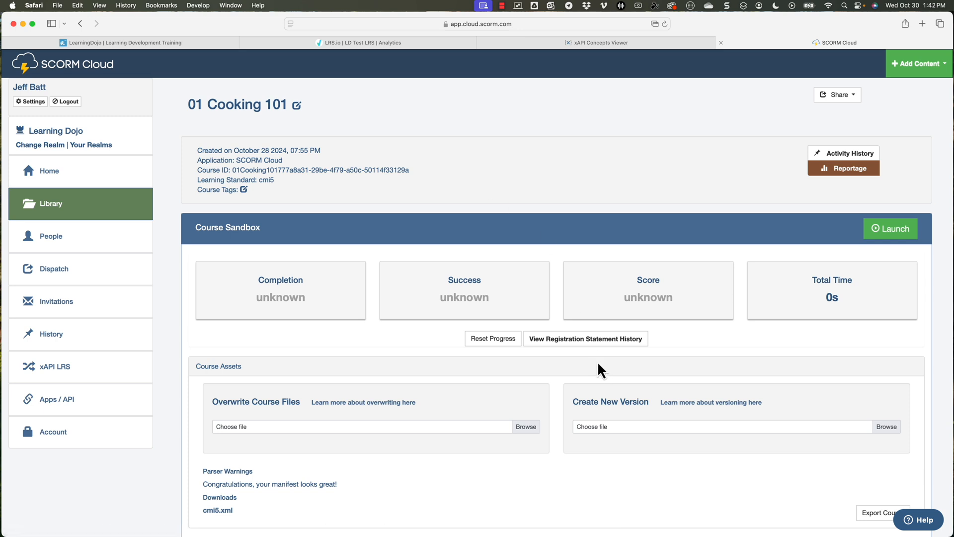
{"action": "mouse_move", "coordinate": [747, 370]}
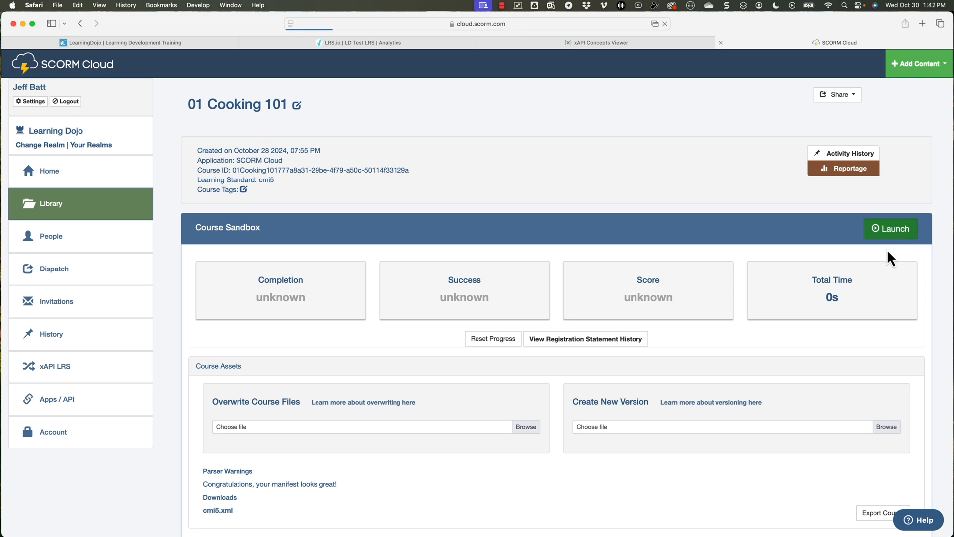
Step: Launch the Cooking 101 course and advance to its next page
{"action": "left_click", "coordinate": [891, 228]}
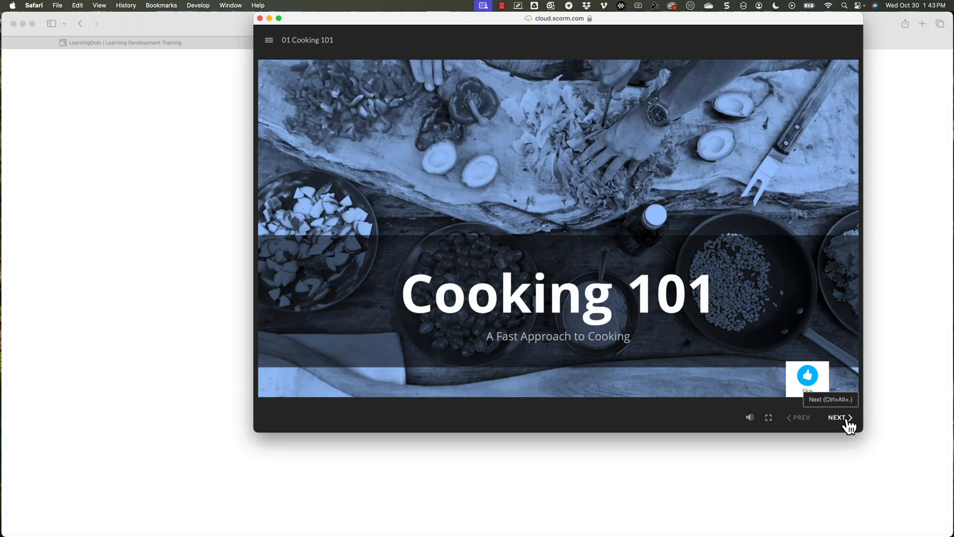
{"action": "left_click", "coordinate": [839, 418]}
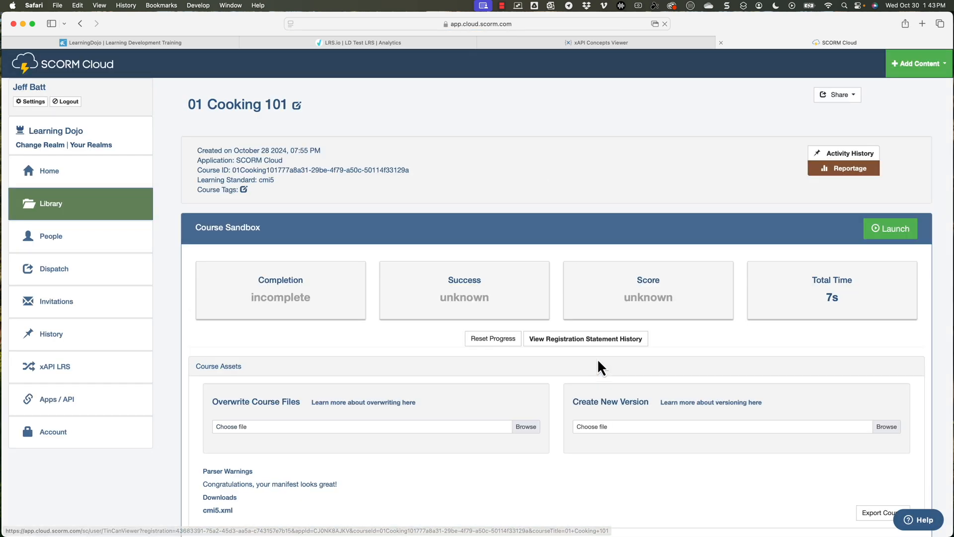
Step: View the registration's statement history and expand the 'liked Full Half' statement's JSON
{"action": "left_click", "coordinate": [585, 338]}
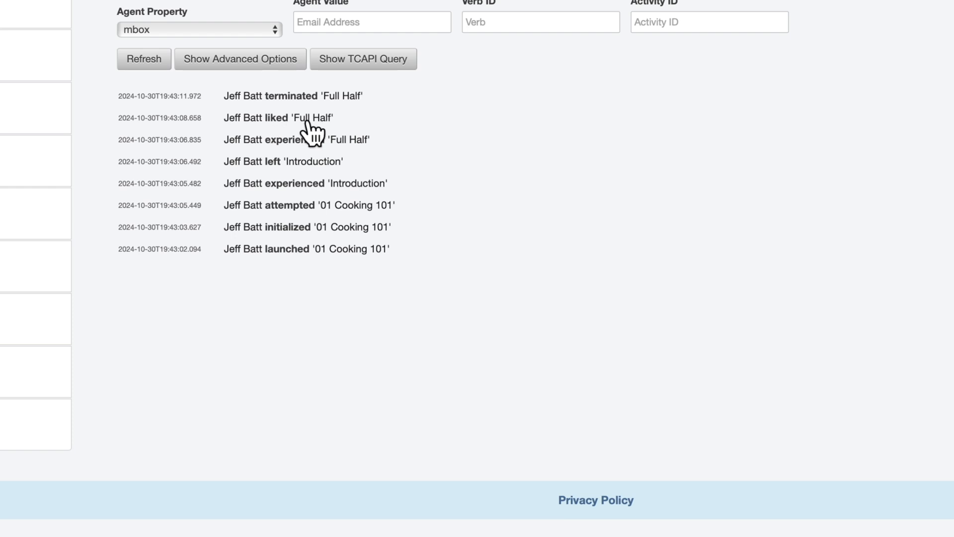
{"action": "left_click", "coordinate": [278, 117]}
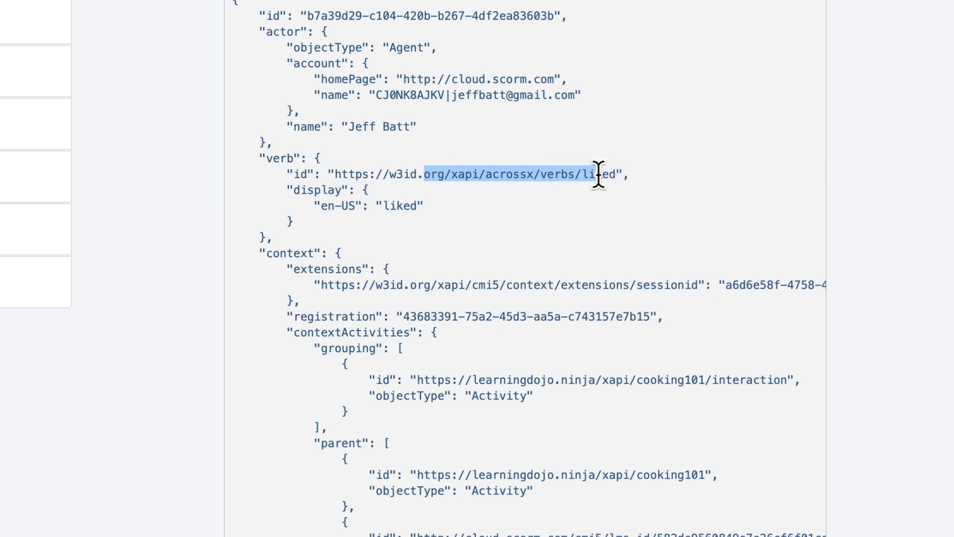
{"action": "scroll", "scroll_direction": "down", "scroll_amount": 3}
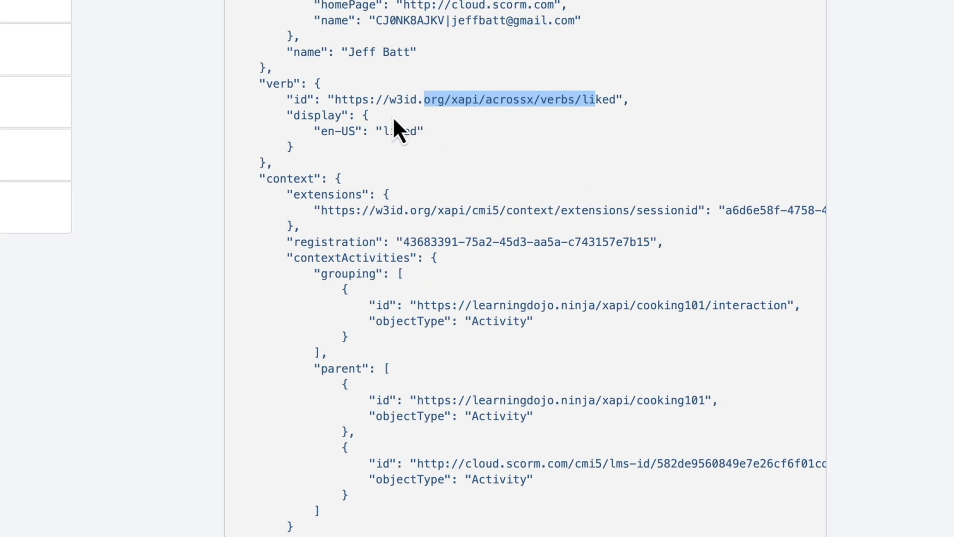
{"action": "scroll", "scroll_direction": "down", "scroll_amount": 3}
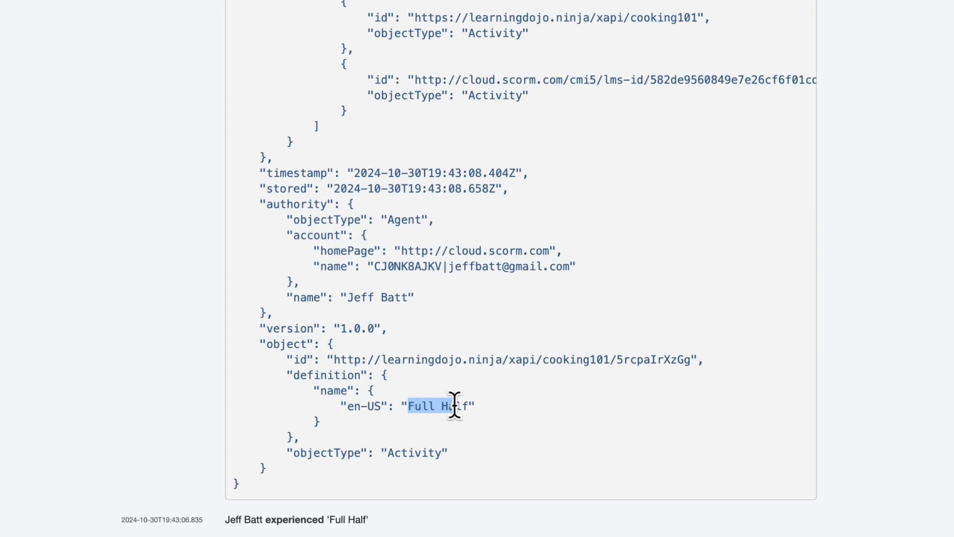
Step: Put the Cooking 101 dashboard in edit mode and bring up the Liked Pages widget's parameters
{"action": "left_click", "coordinate": [359, 43]}
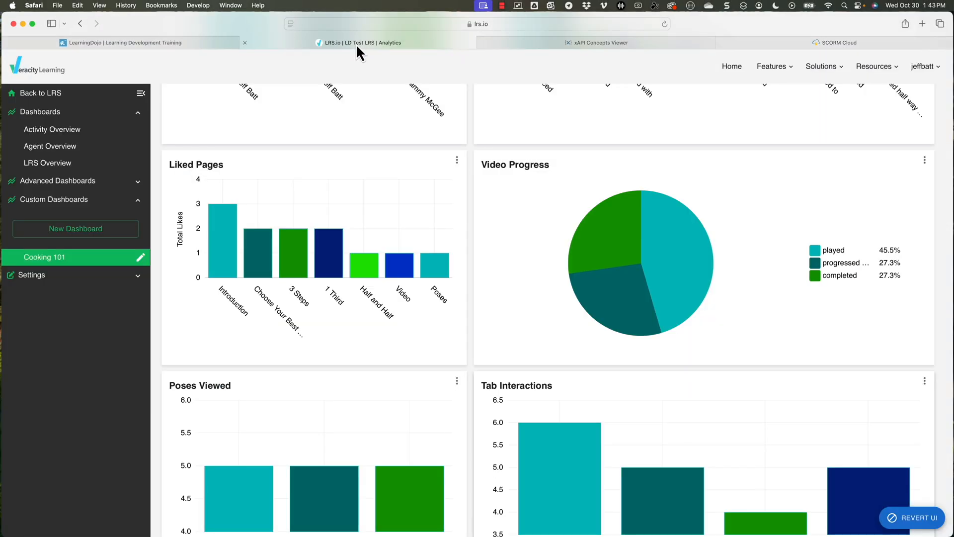
{"action": "scroll", "scroll_direction": "down", "scroll_amount": 3}
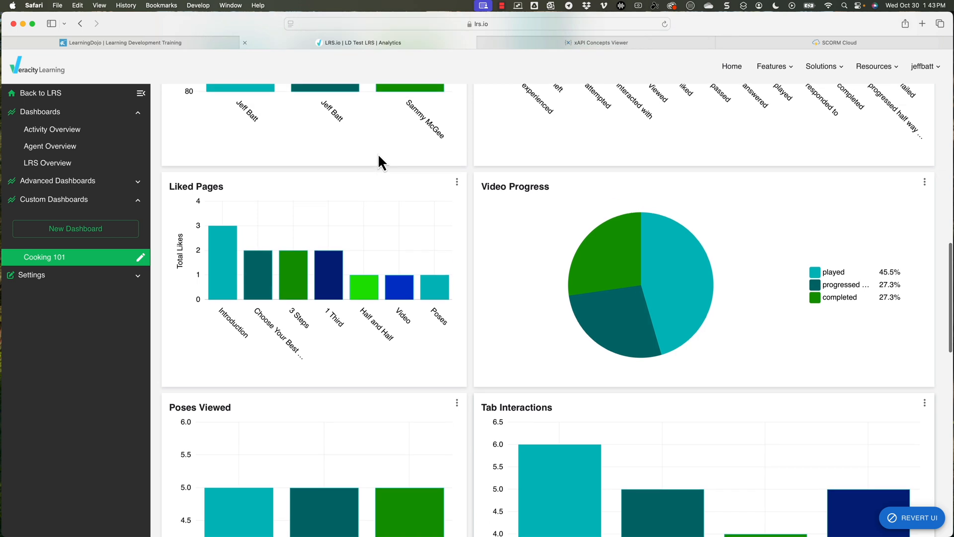
{"action": "mouse_move", "coordinate": [228, 249]}
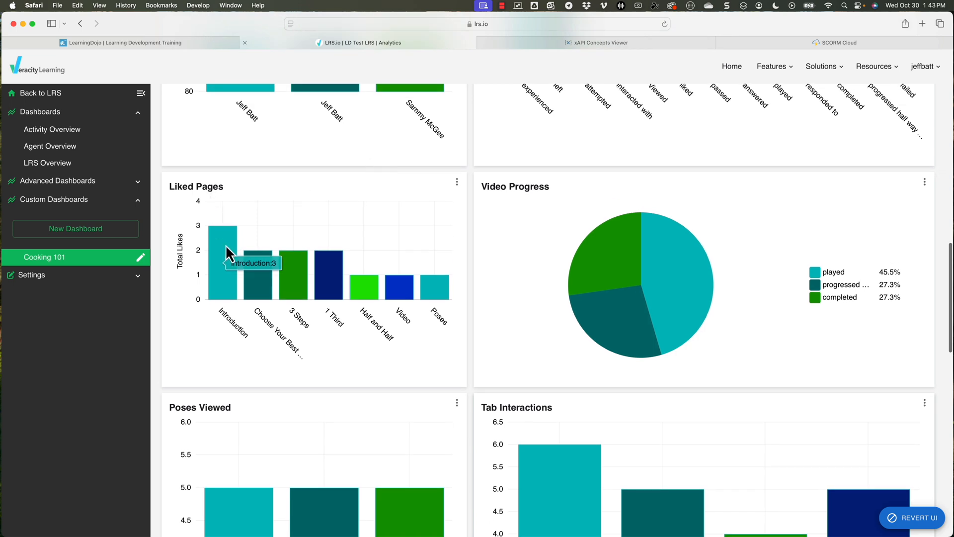
{"action": "mouse_move", "coordinate": [204, 209]}
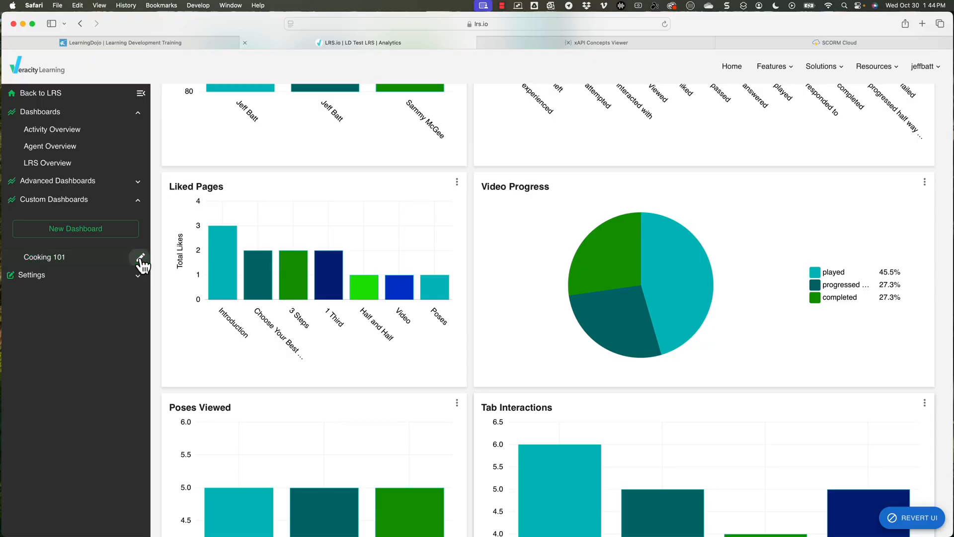
{"action": "left_click", "coordinate": [140, 263]}
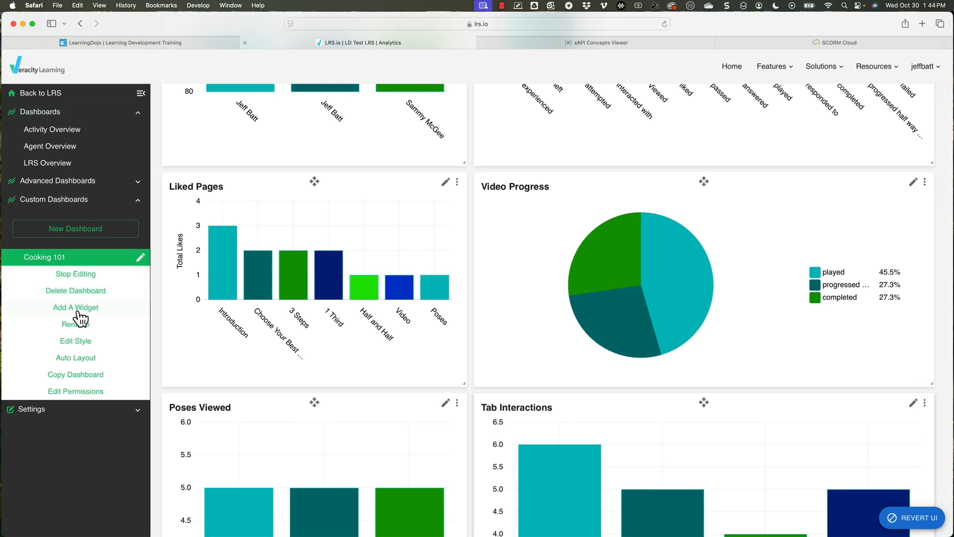
{"action": "left_click", "coordinate": [76, 307]}
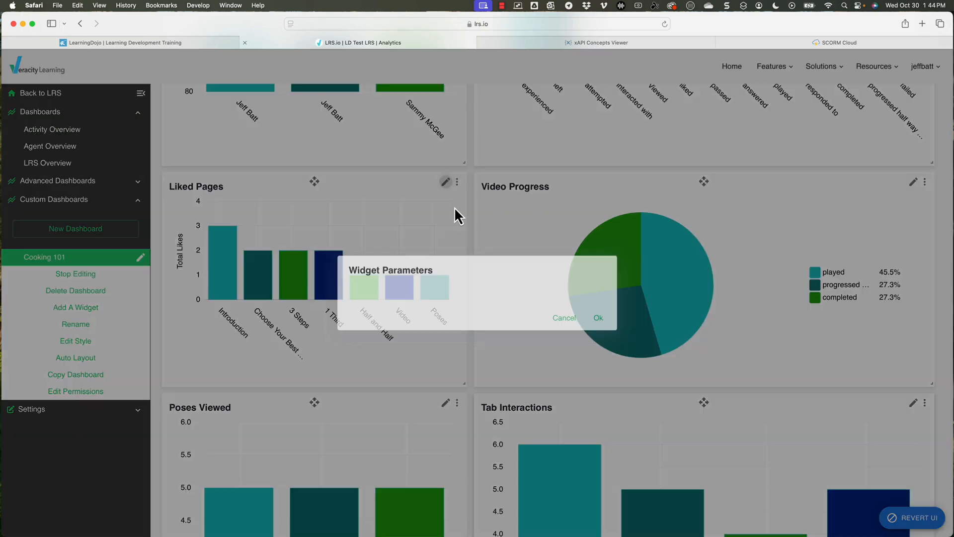
Step: Enter the chart builder, expand the series, and check the object name key against the statement JSON
{"action": "left_click", "coordinate": [597, 317]}
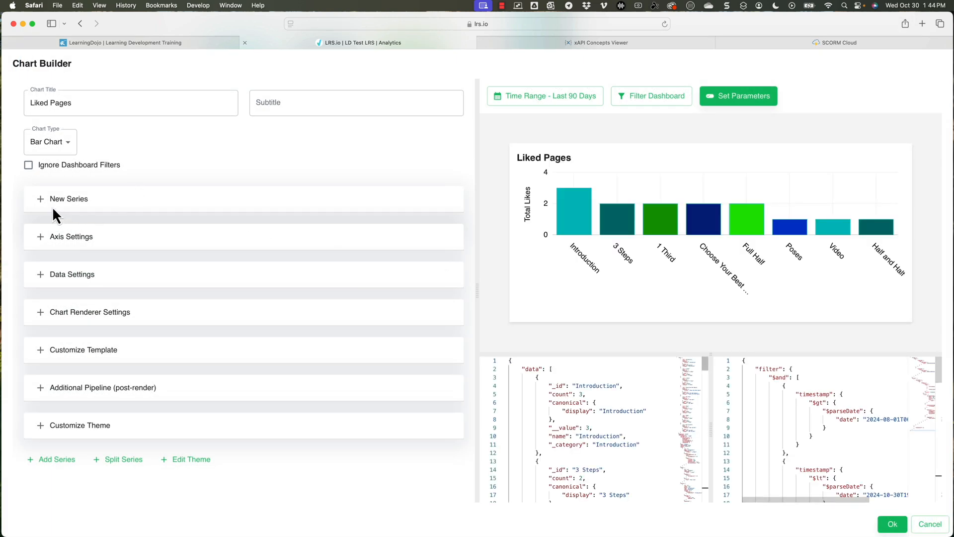
{"action": "left_click", "coordinate": [69, 199]}
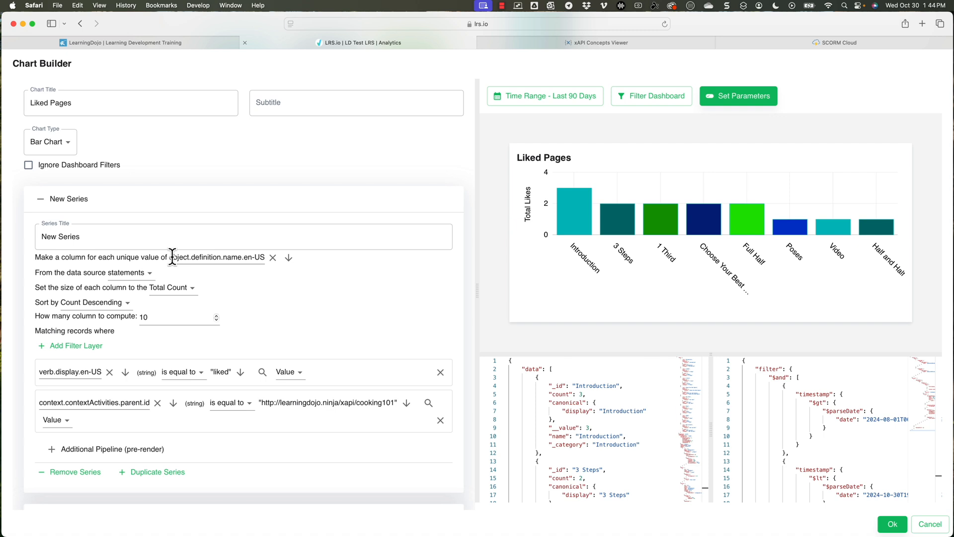
{"action": "mouse_move", "coordinate": [232, 257]}
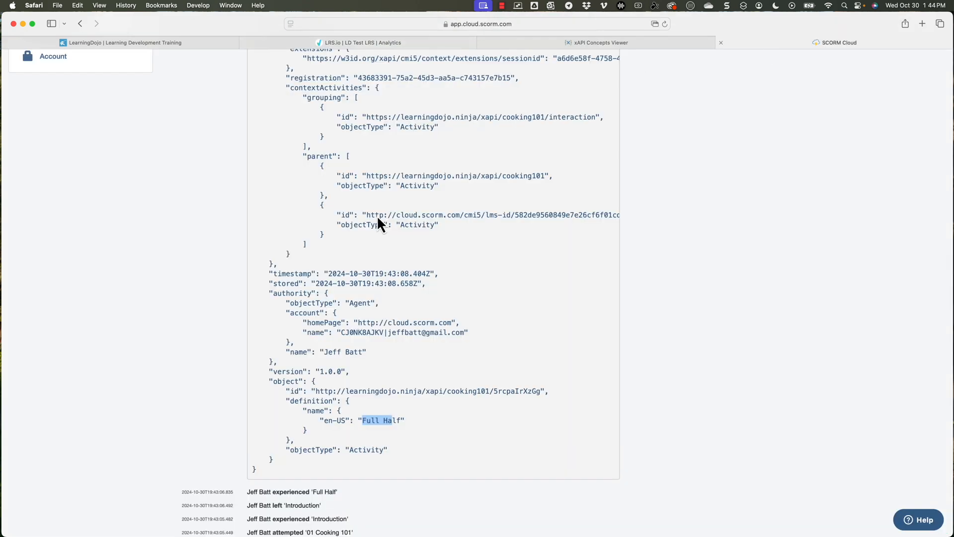
{"action": "scroll", "scroll_direction": "up", "scroll_amount": 3}
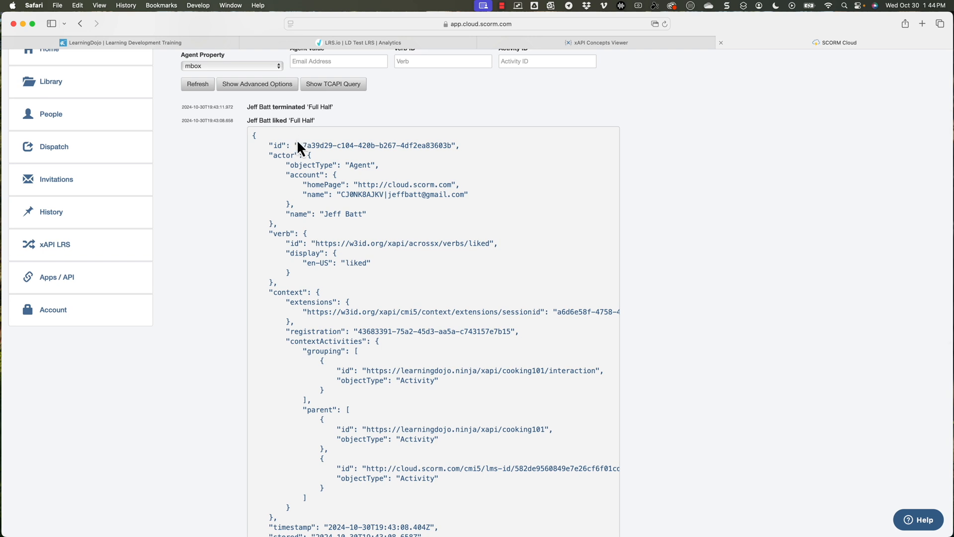
{"action": "scroll", "scroll_direction": "down", "scroll_amount": 3}
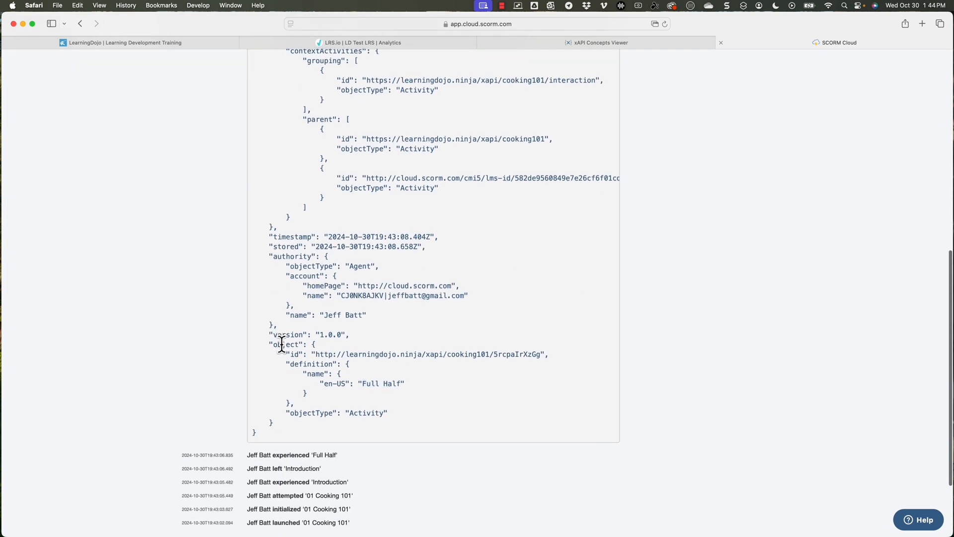
{"action": "double_click", "coordinate": [311, 364]}
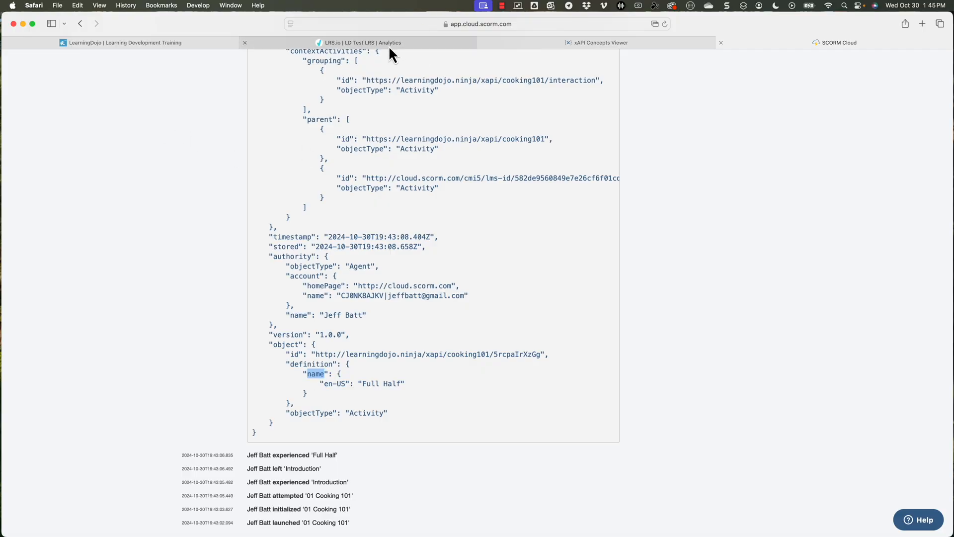
{"action": "left_click", "coordinate": [359, 42]}
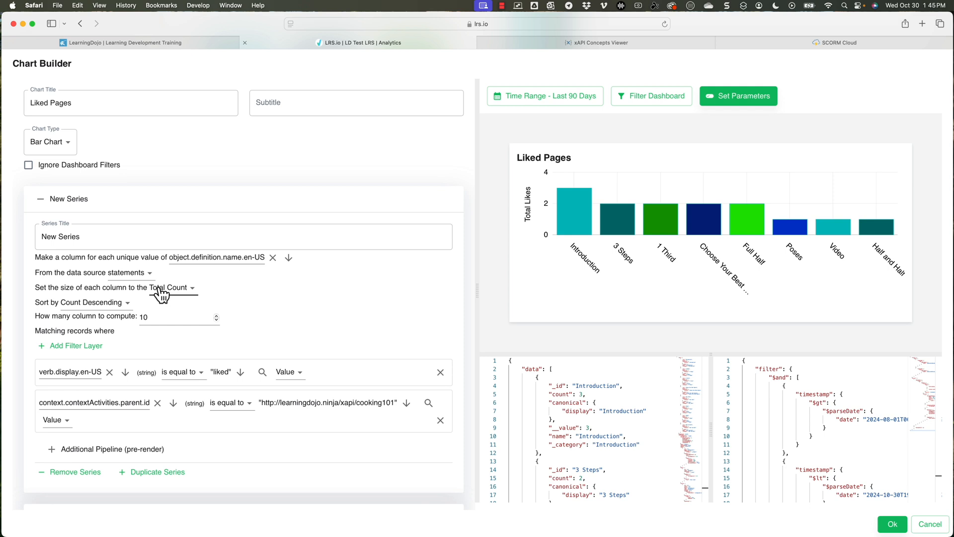
{"action": "mouse_move", "coordinate": [164, 297]}
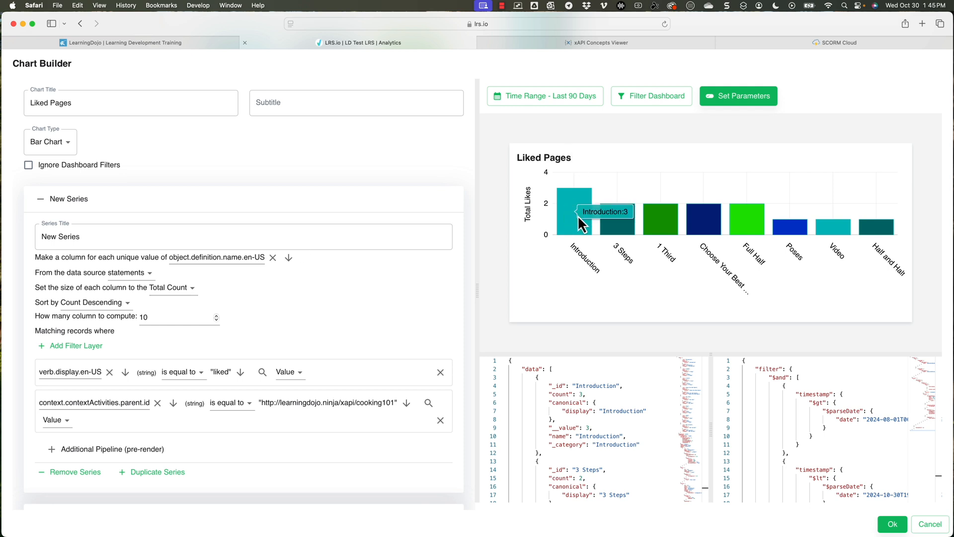
{"action": "mouse_move", "coordinate": [572, 262]}
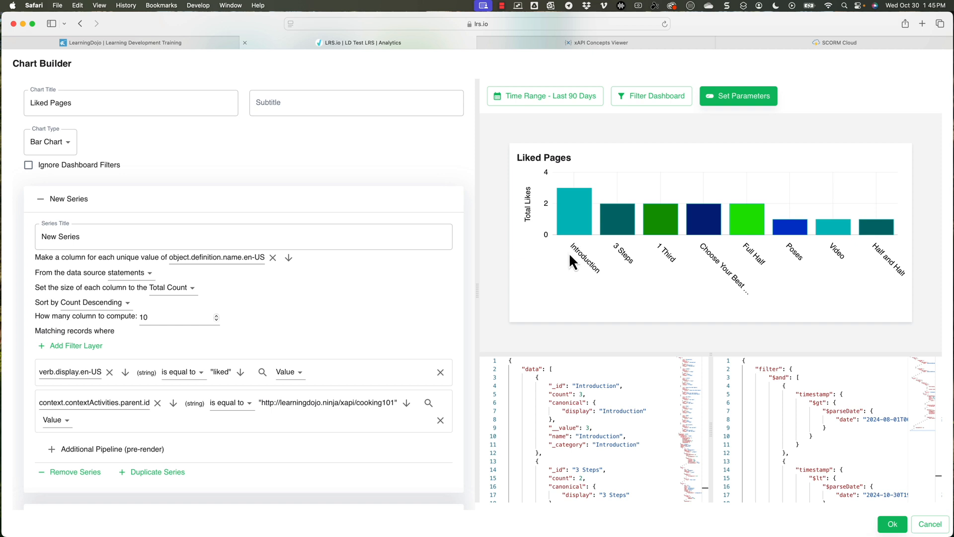
{"action": "mouse_move", "coordinate": [159, 362]}
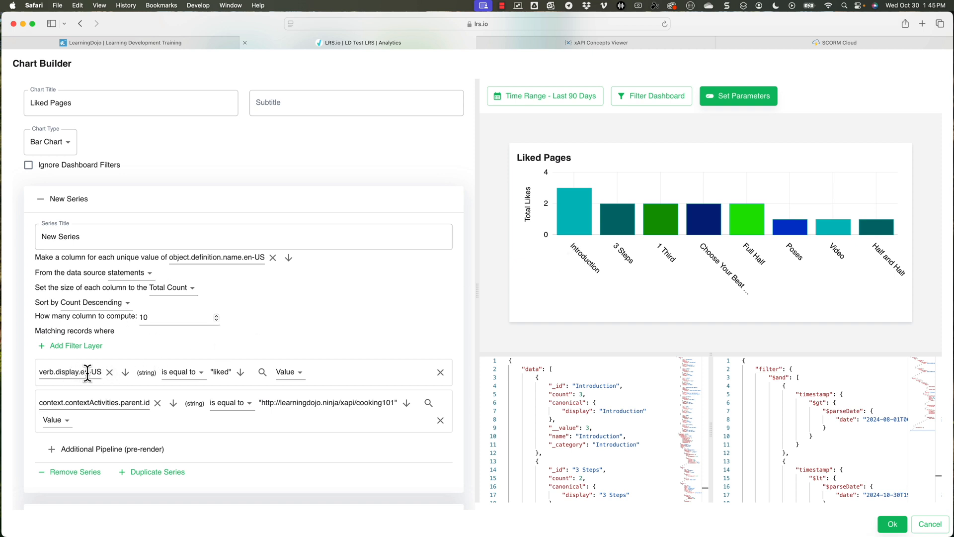
{"action": "mouse_move", "coordinate": [87, 352]}
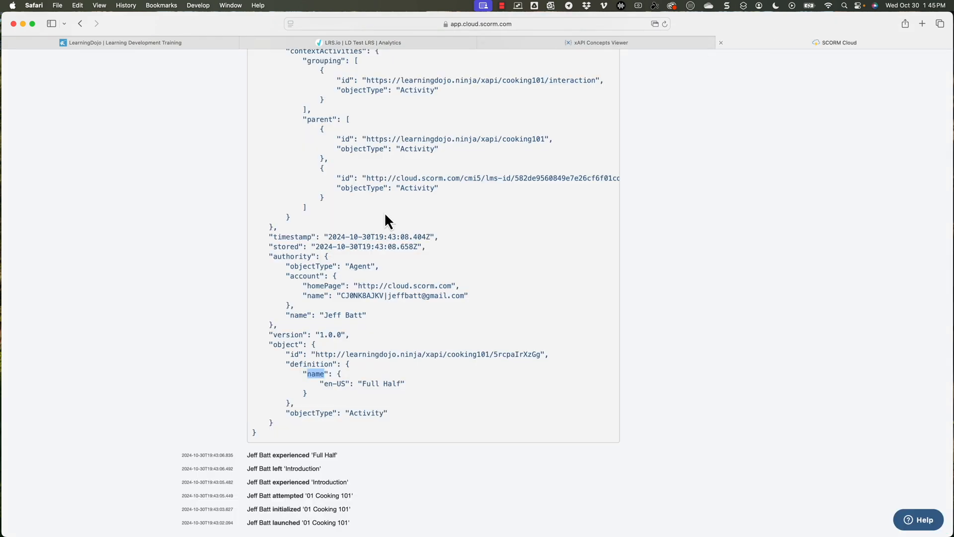
Step: Check the verb display's en-US key in the statement JSON against the series settings
{"action": "scroll", "scroll_direction": "up", "scroll_amount": 3}
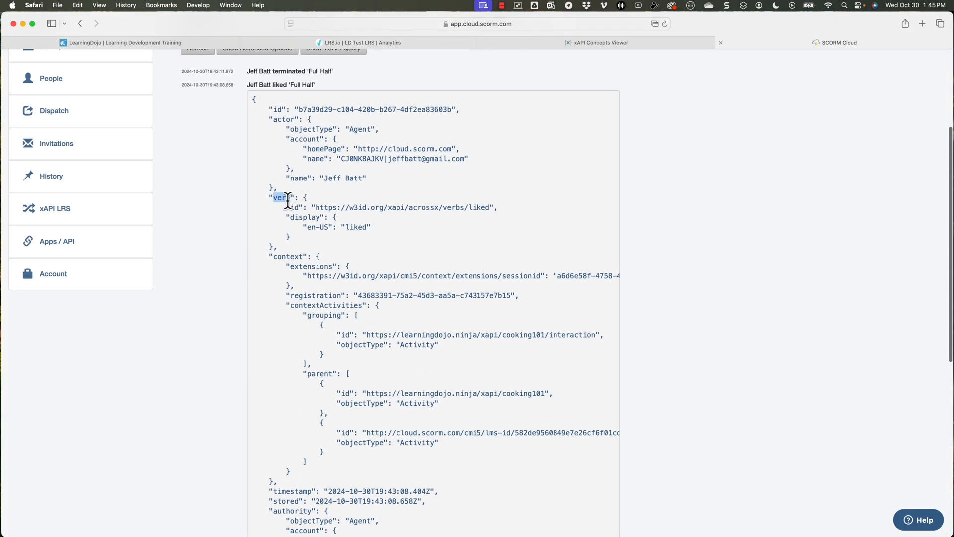
{"action": "double_click", "coordinate": [319, 226]}
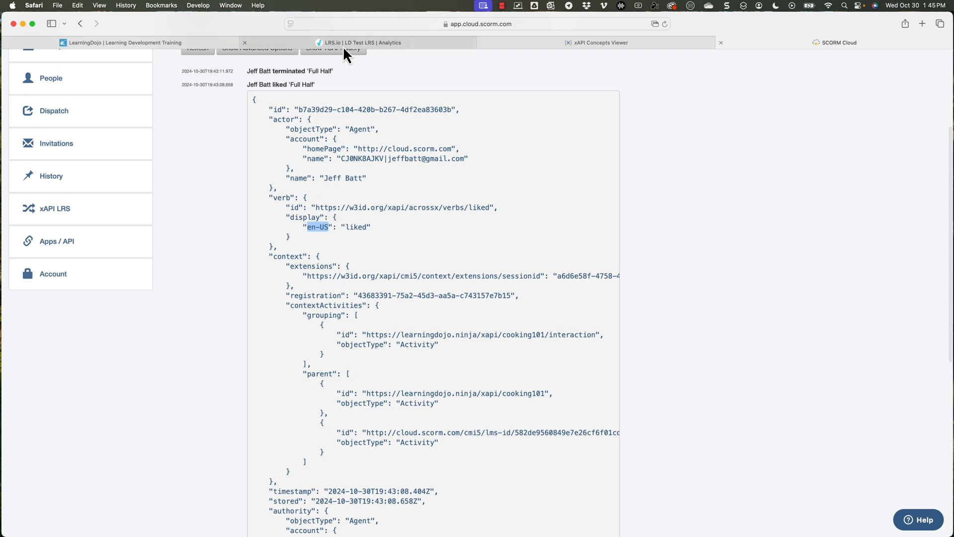
{"action": "left_click", "coordinate": [359, 42]}
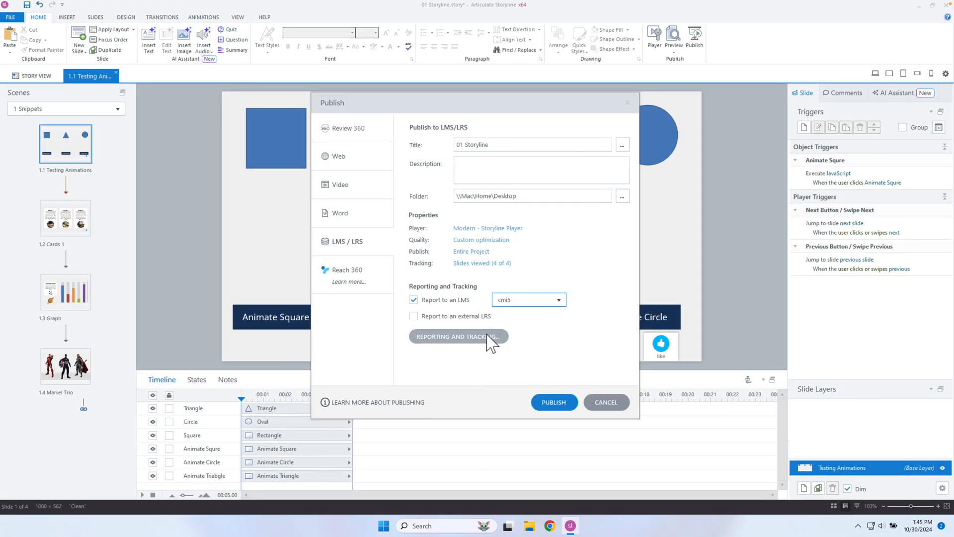
Step: Show the Reporting and Tracking options and select the cmi5 Course ID value
{"action": "left_click", "coordinate": [457, 337]}
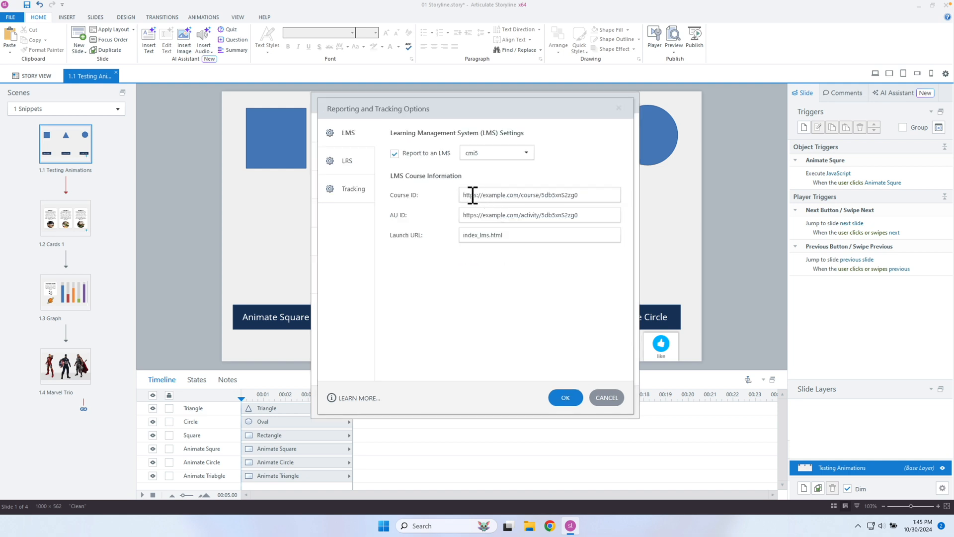
{"action": "triple_click", "coordinate": [539, 195]}
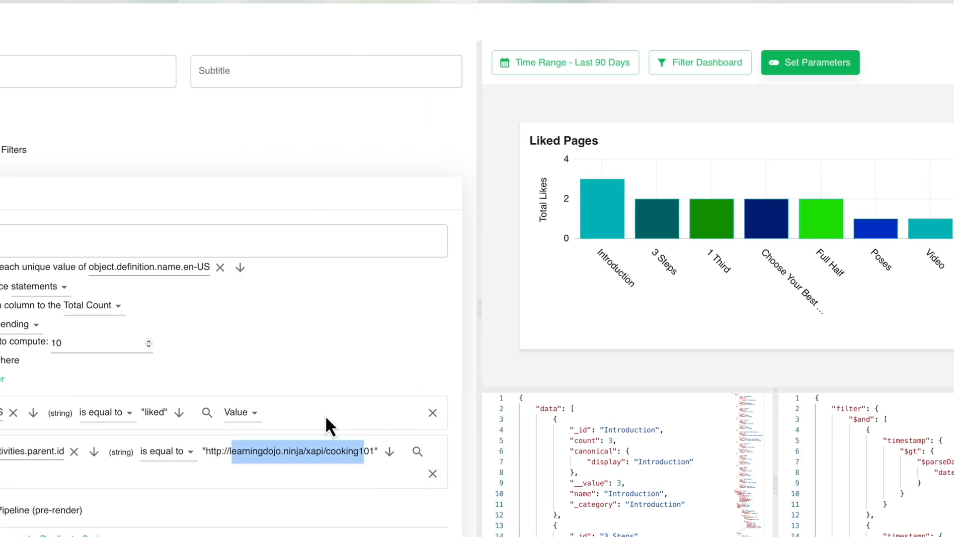
{"action": "mouse_move", "coordinate": [344, 453]}
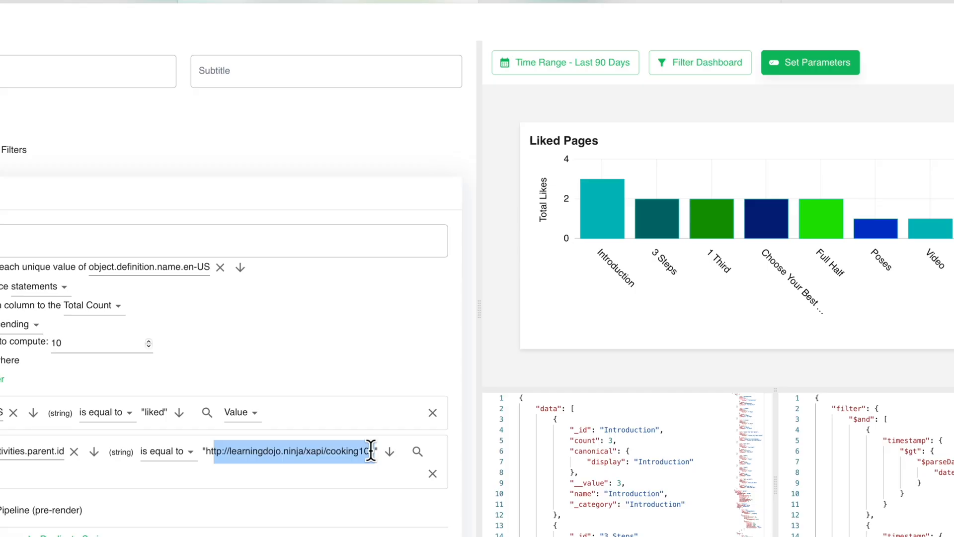
Step: Leave the Veracity LRS and bring up the Learning Dojo website in the browser
{"action": "left_click", "coordinate": [119, 42]}
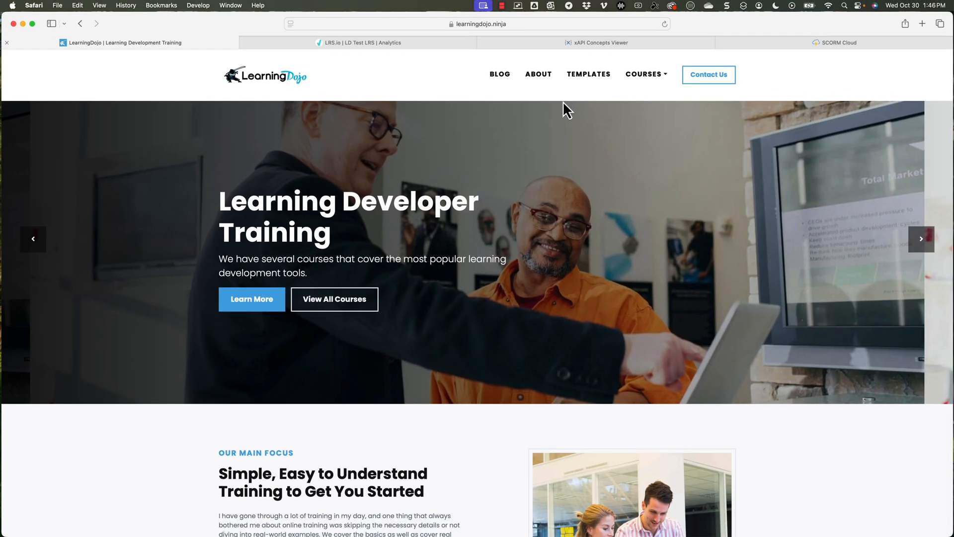
Step: Browse Blog then Templates, and reveal the Courses menu listing course topics
{"action": "left_click", "coordinate": [500, 73]}
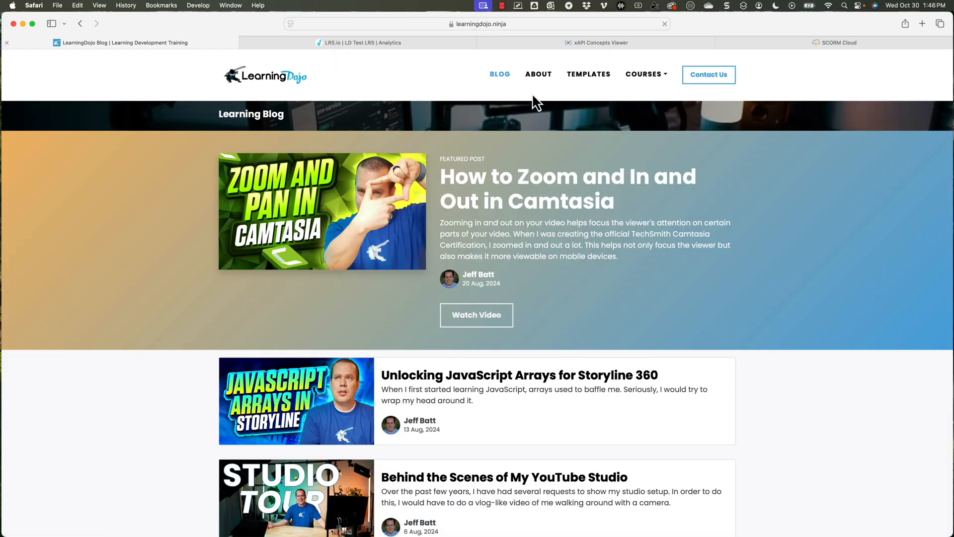
{"action": "left_click", "coordinate": [588, 74]}
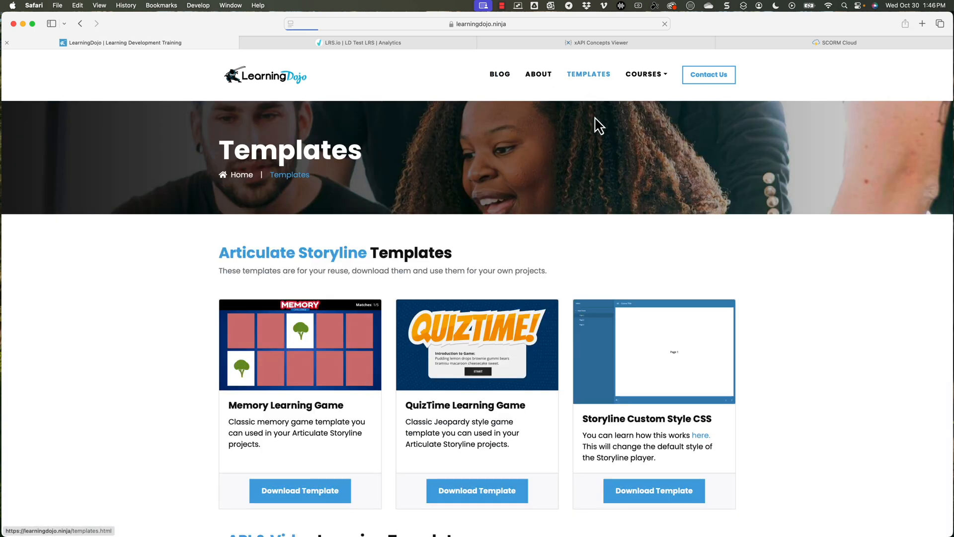
{"action": "scroll", "scroll_direction": "down", "scroll_amount": 3}
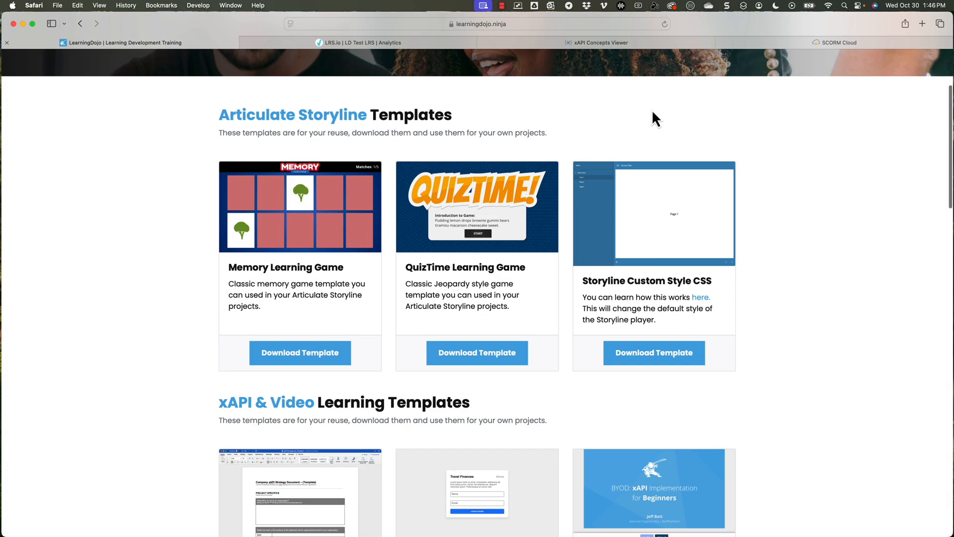
{"action": "scroll", "scroll_direction": "up", "scroll_amount": 3}
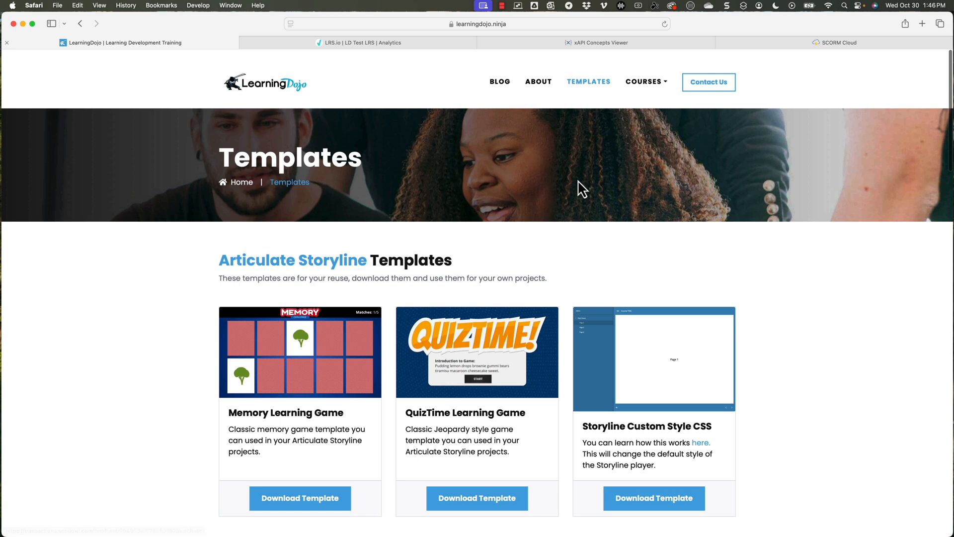
{"action": "left_click", "coordinate": [643, 82]}
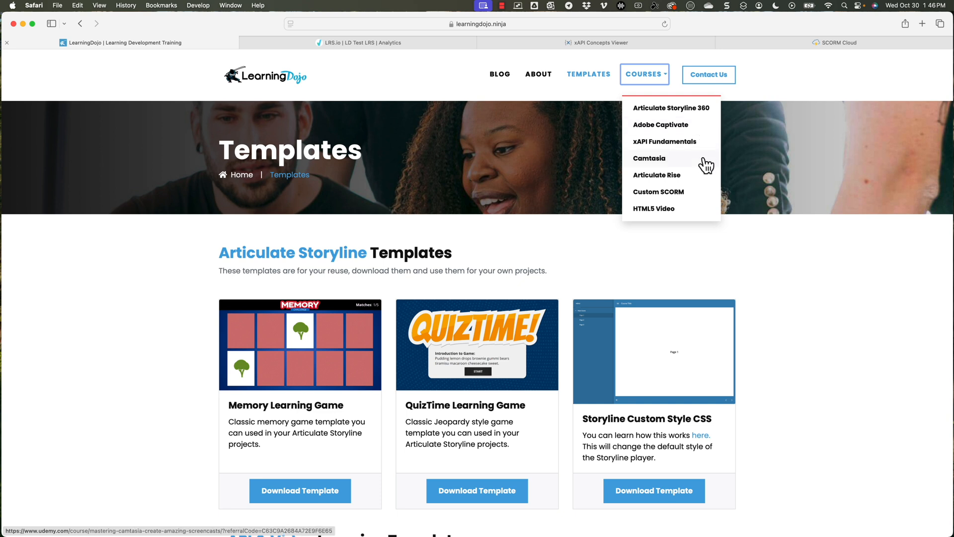
{"action": "mouse_move", "coordinate": [698, 183]}
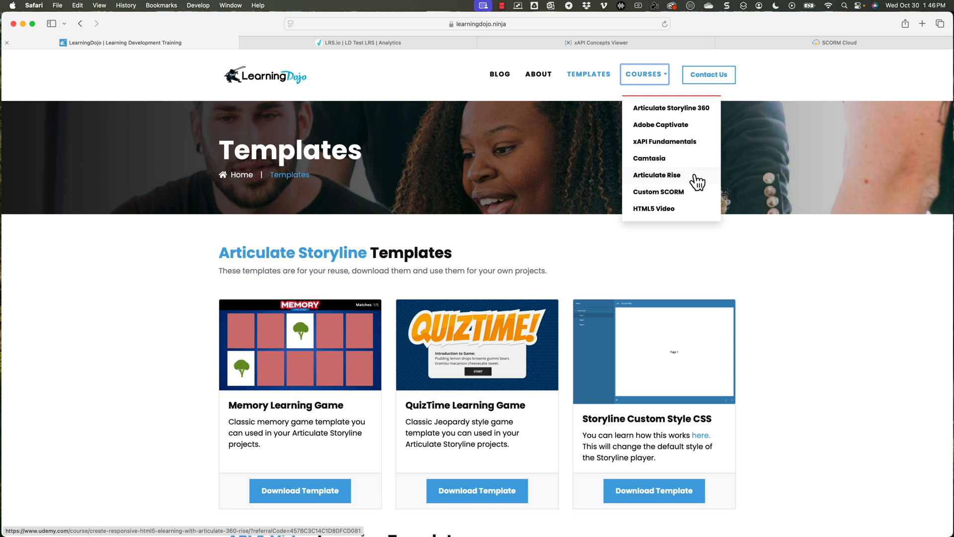
{"action": "mouse_move", "coordinate": [696, 212]}
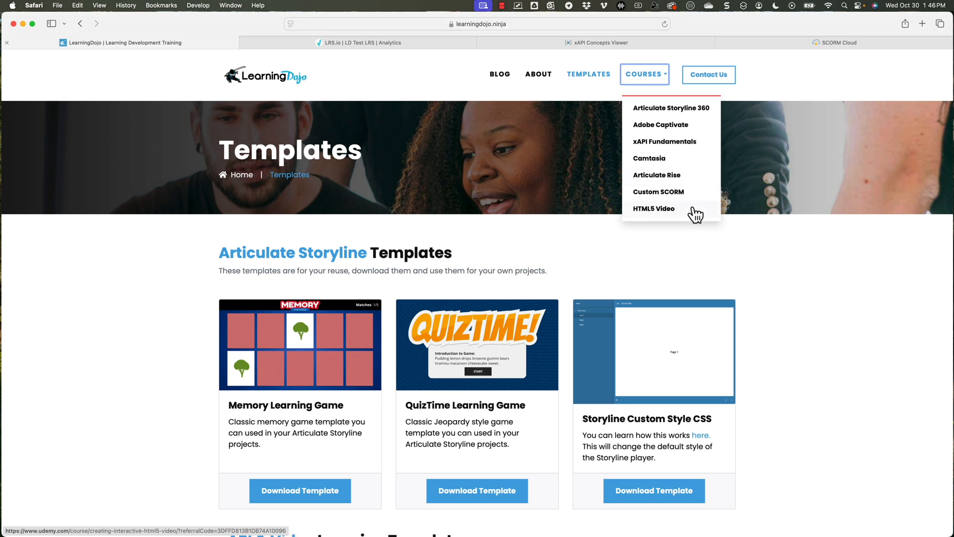